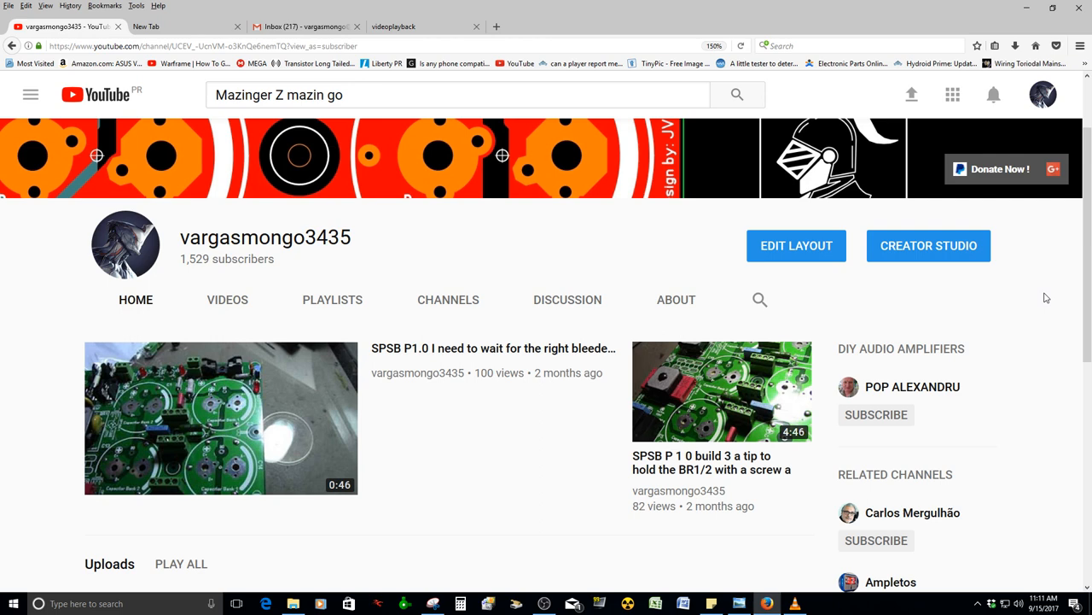
mouse_move(939, 320)
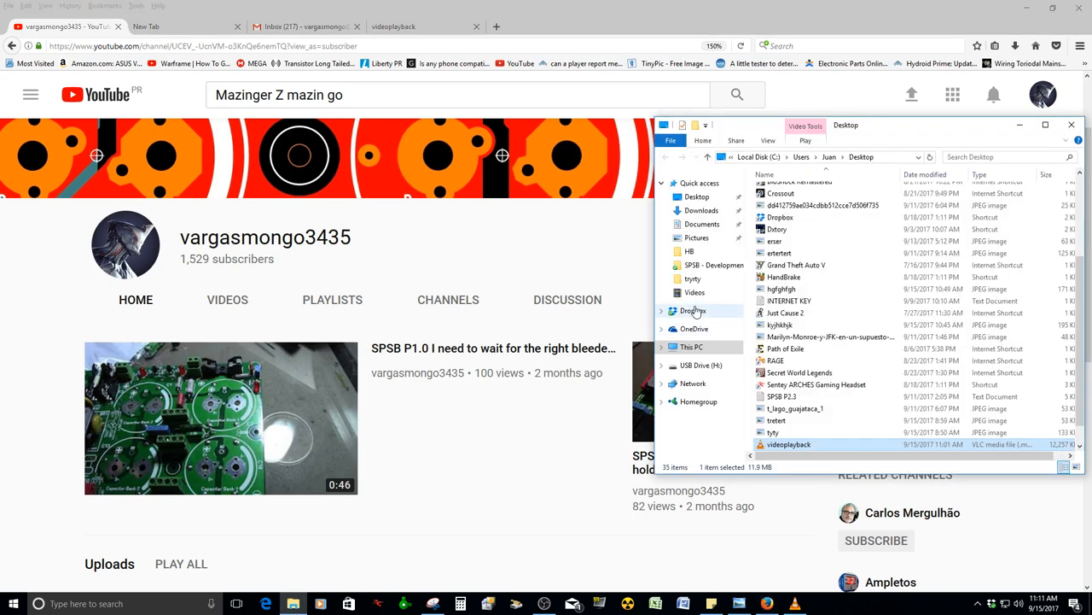
Open the HB photo folder under Pictures > 2 and maximize File Explorer.
left_click(697, 237)
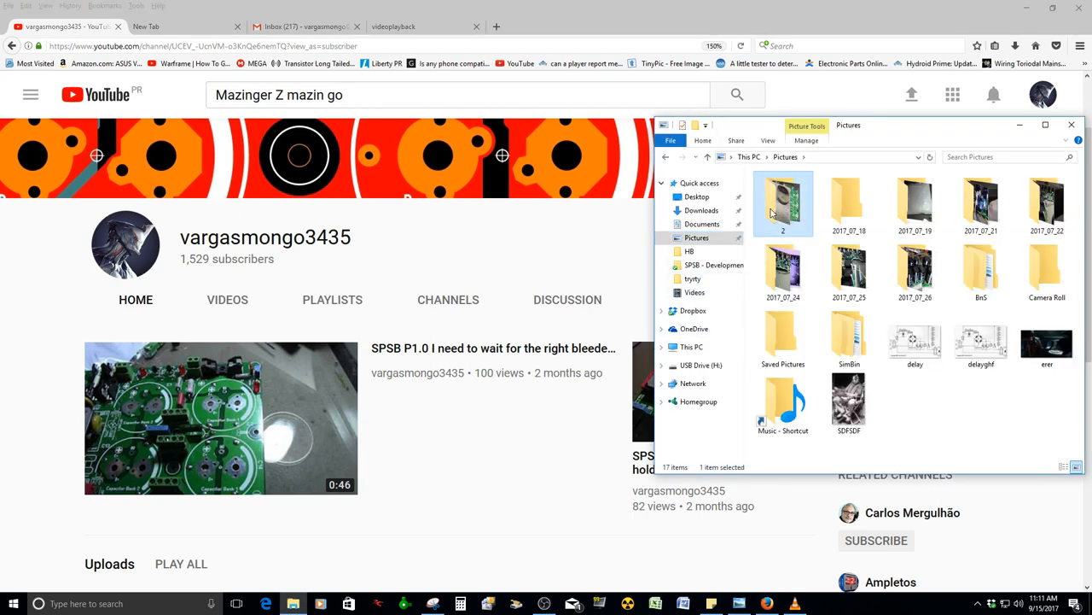
double_click(783, 202)
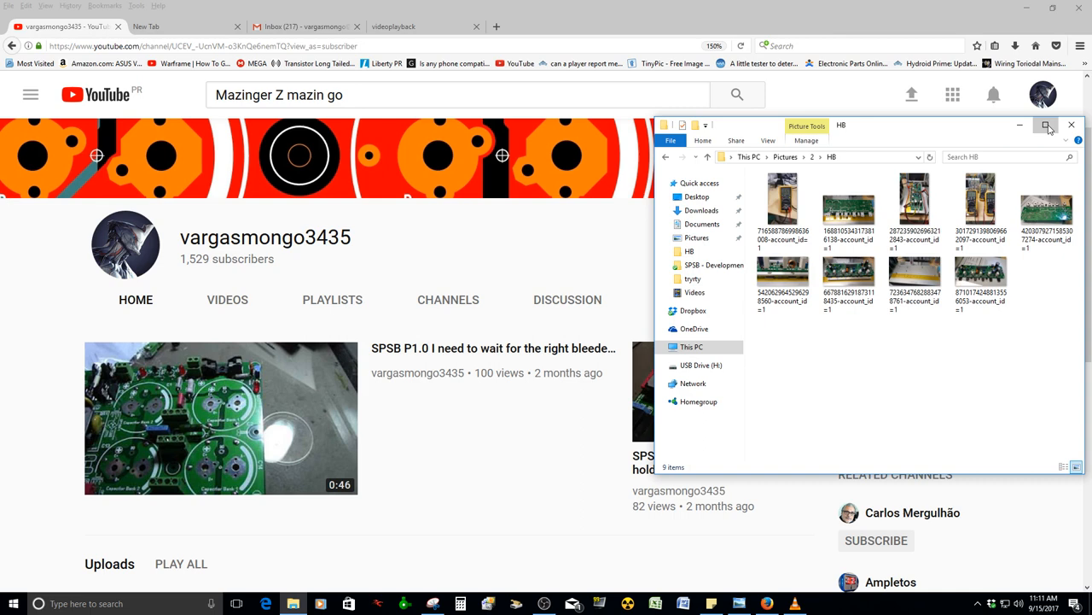
left_click(1050, 126)
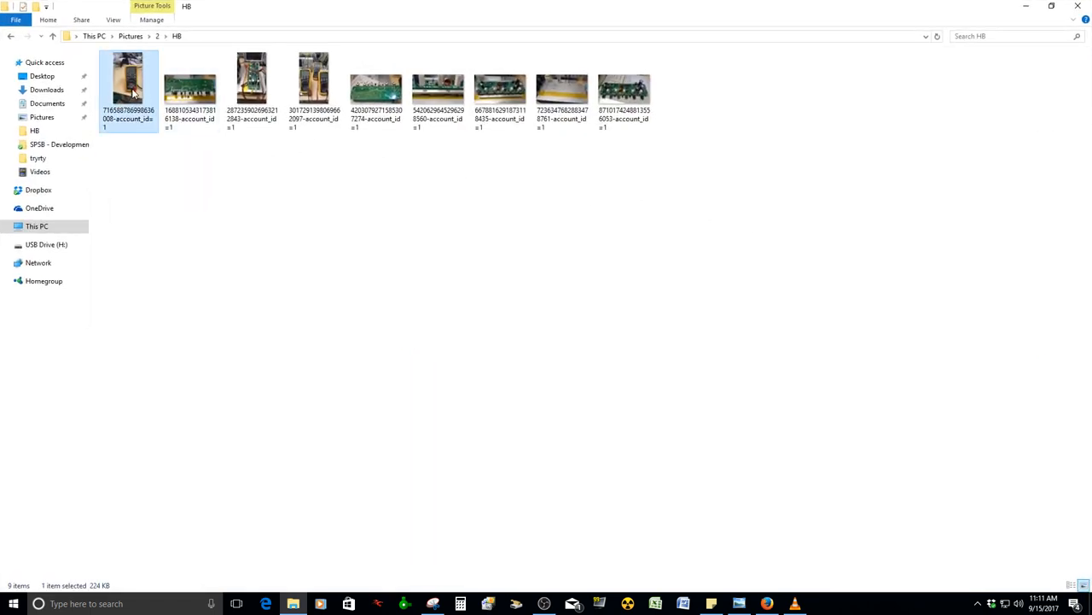
Open the multimeter photo reading 65.7 in Windows Photo Viewer.
double_click(128, 81)
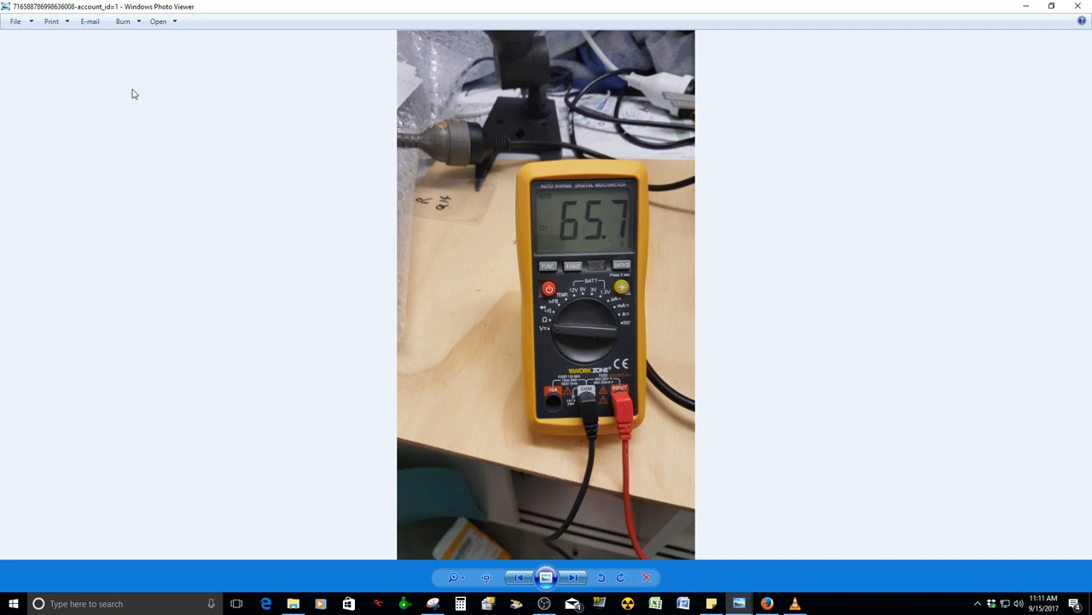
mouse_move(135, 92)
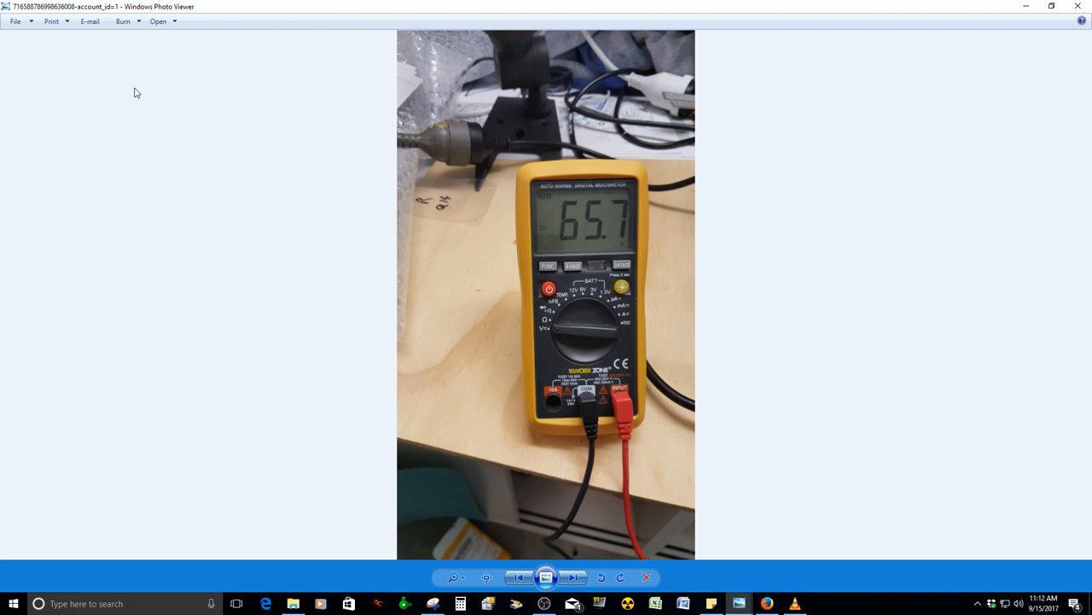
Advance to the board-underside photo with transistors lined up over the heatsink.
left_click(572, 577)
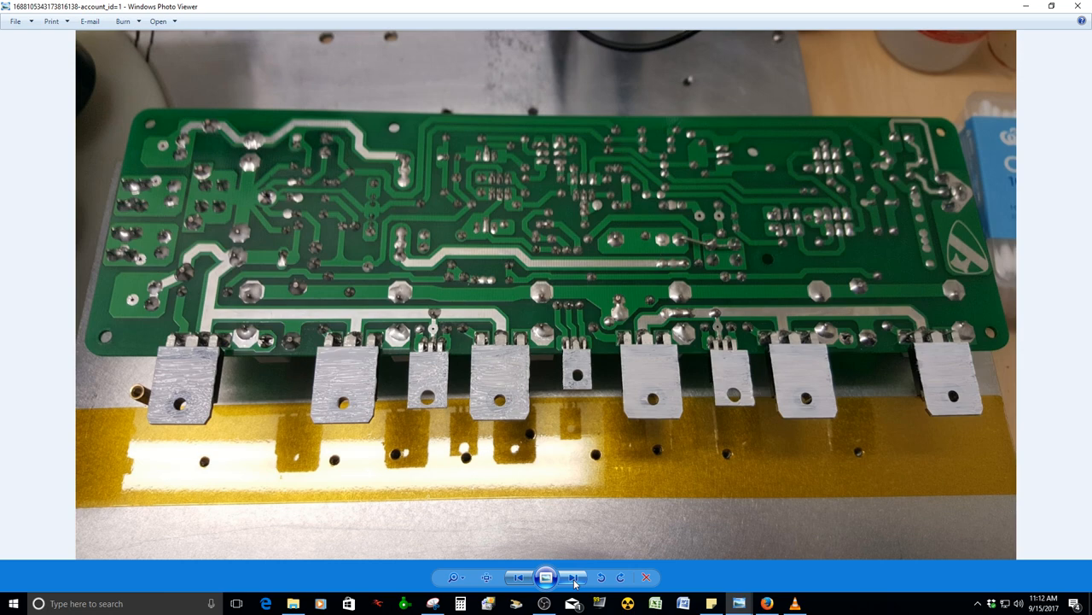
mouse_move(533, 540)
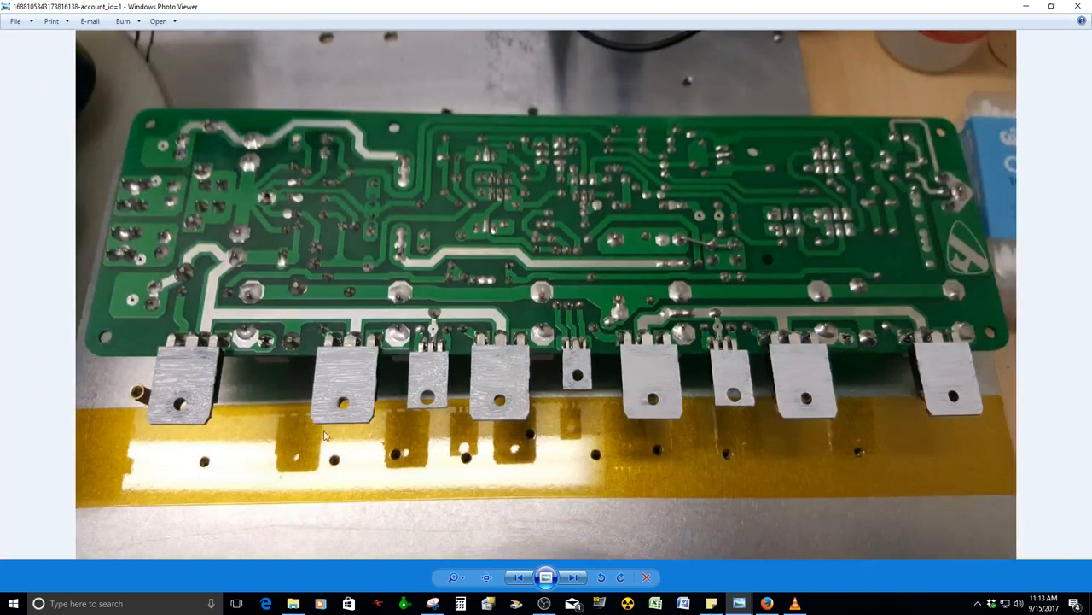
mouse_move(875, 475)
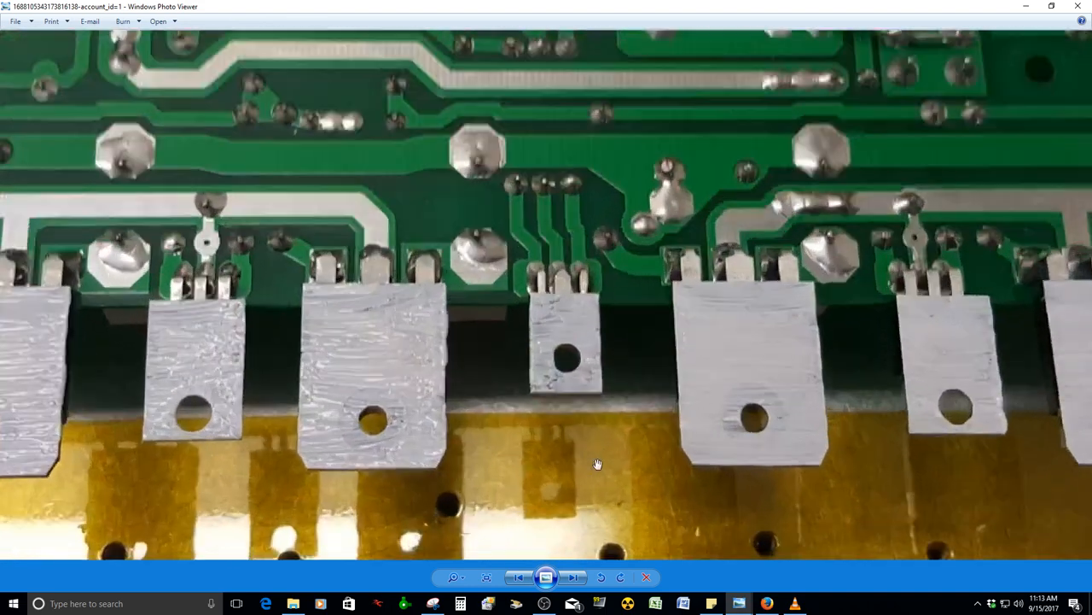
left_click(573, 577)
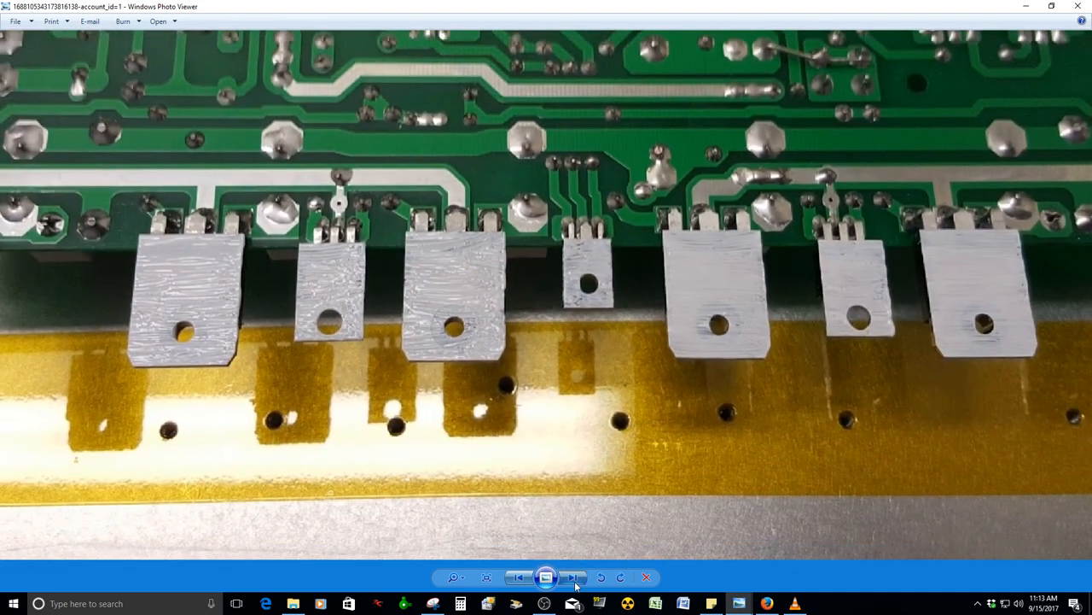
Show the component-side close-up with the copper coil and 5W resistors.
left_click(573, 577)
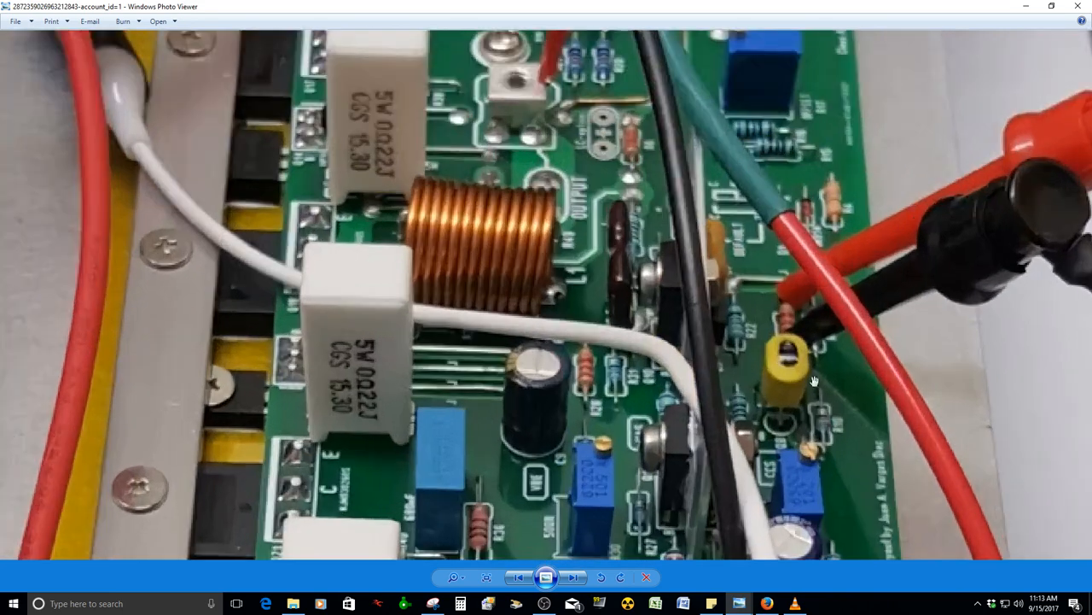
mouse_move(801, 313)
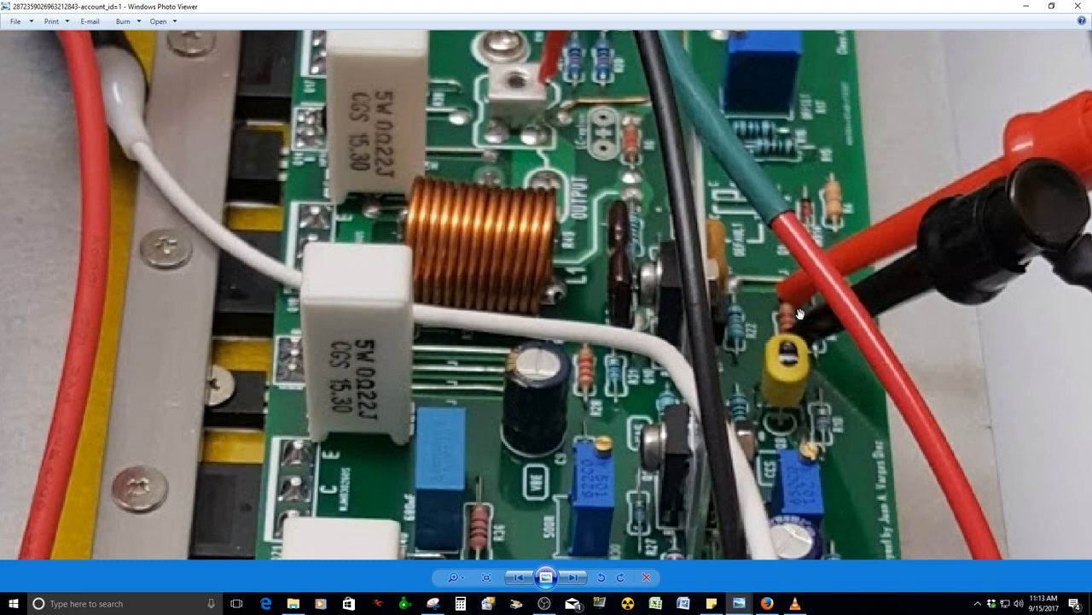
Show the photo of three multimeters reading 08.03 V, 00.17 mV and -00.53 mV.
left_click(573, 577)
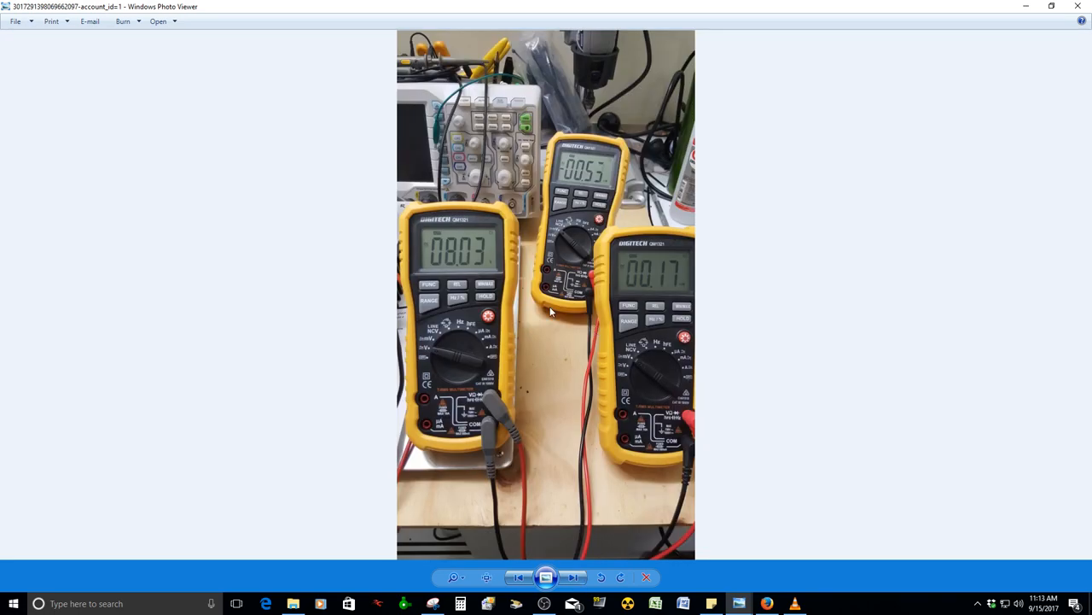
left_click(455, 577)
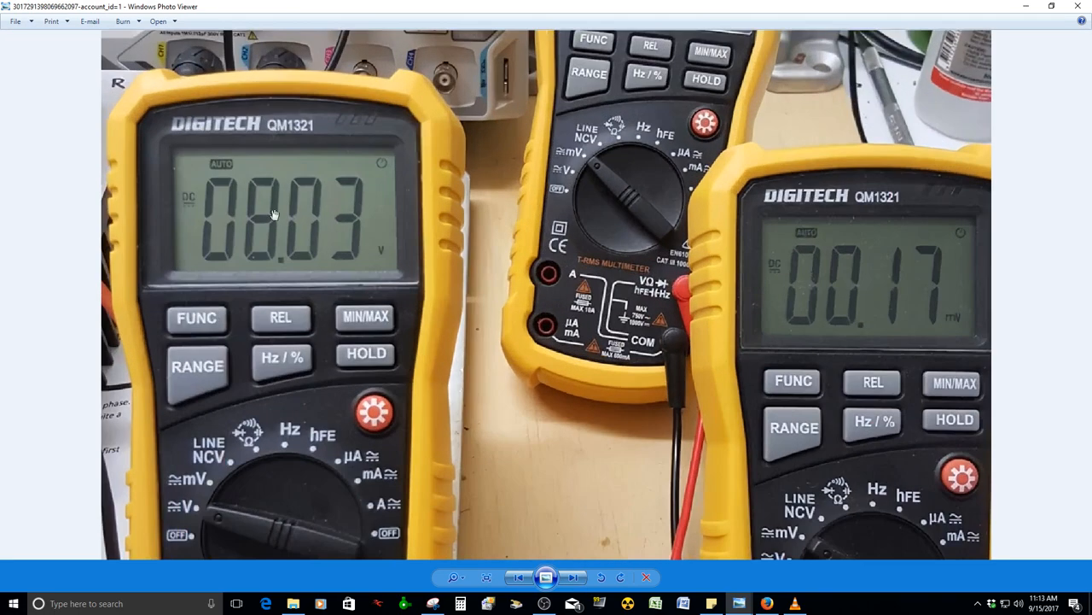
mouse_move(254, 239)
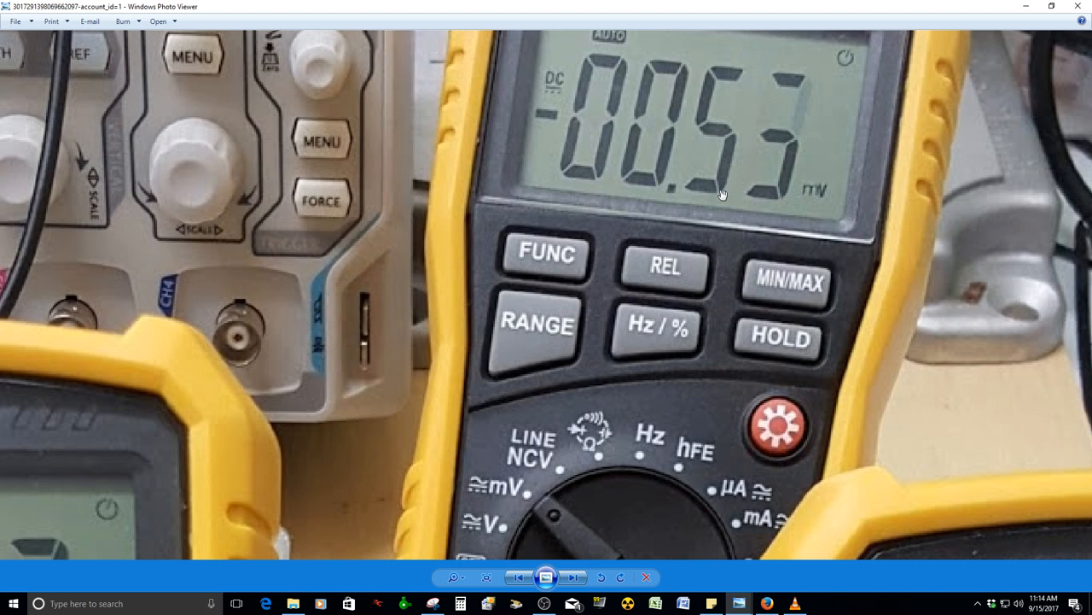
mouse_move(725, 194)
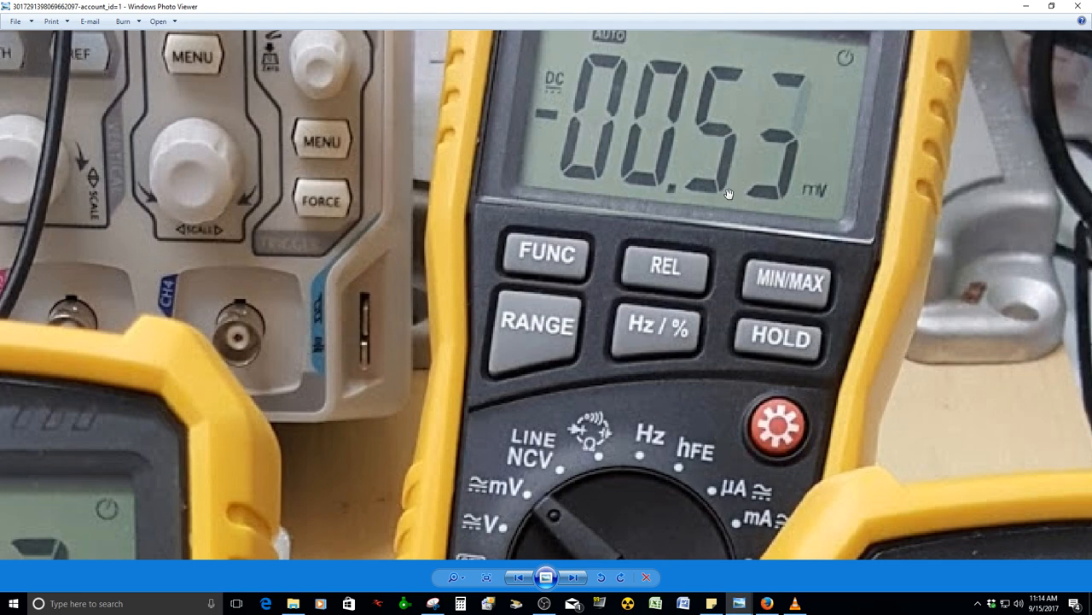
Display the solder-side close-up showing the board's green traces and solder joints.
left_click(573, 577)
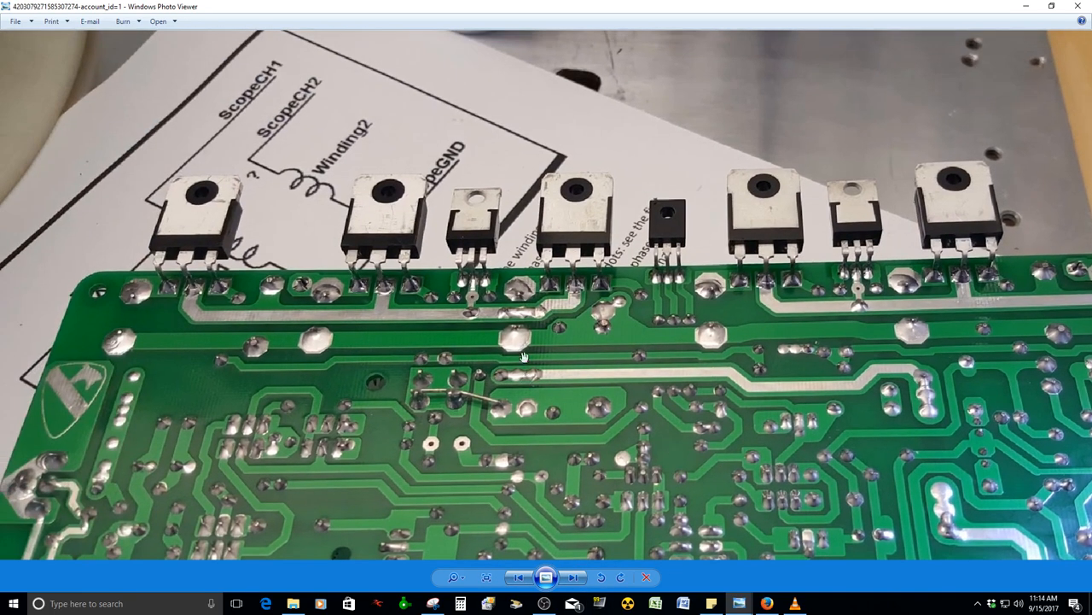
mouse_move(357, 318)
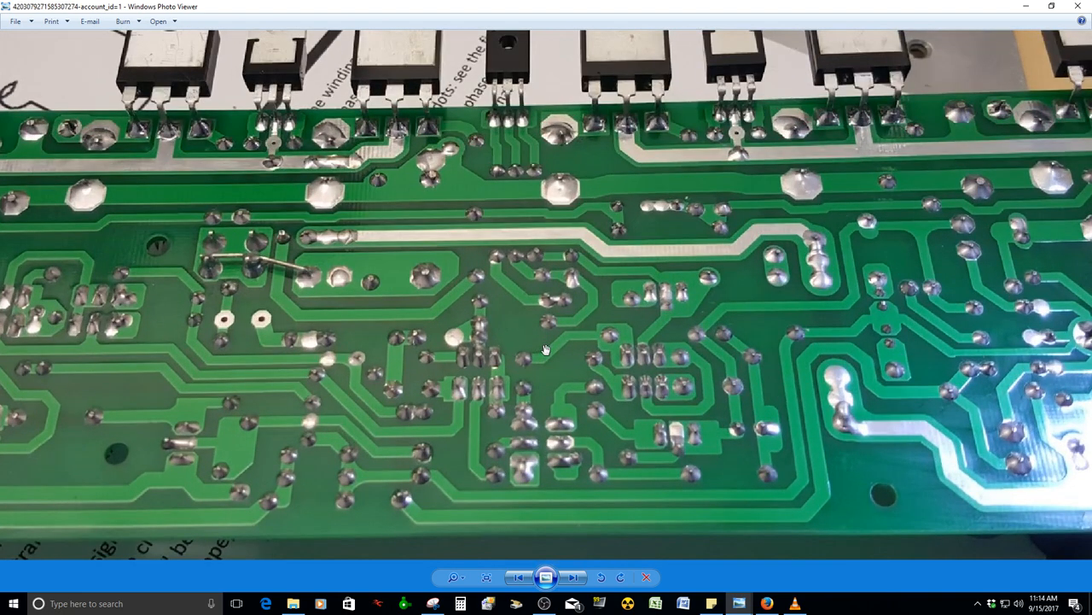
mouse_move(542, 252)
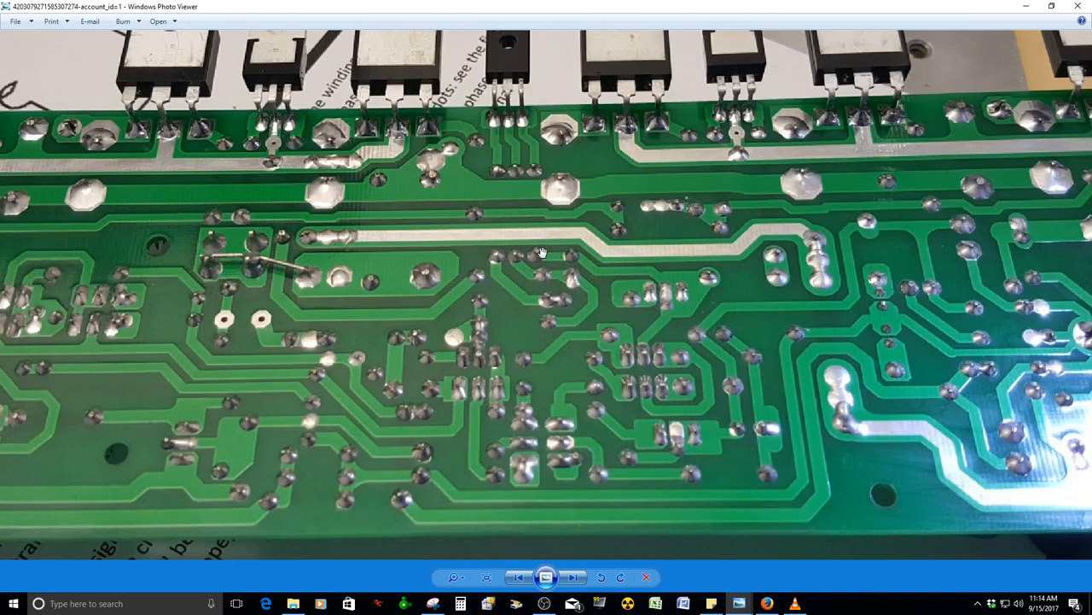
mouse_move(488, 332)
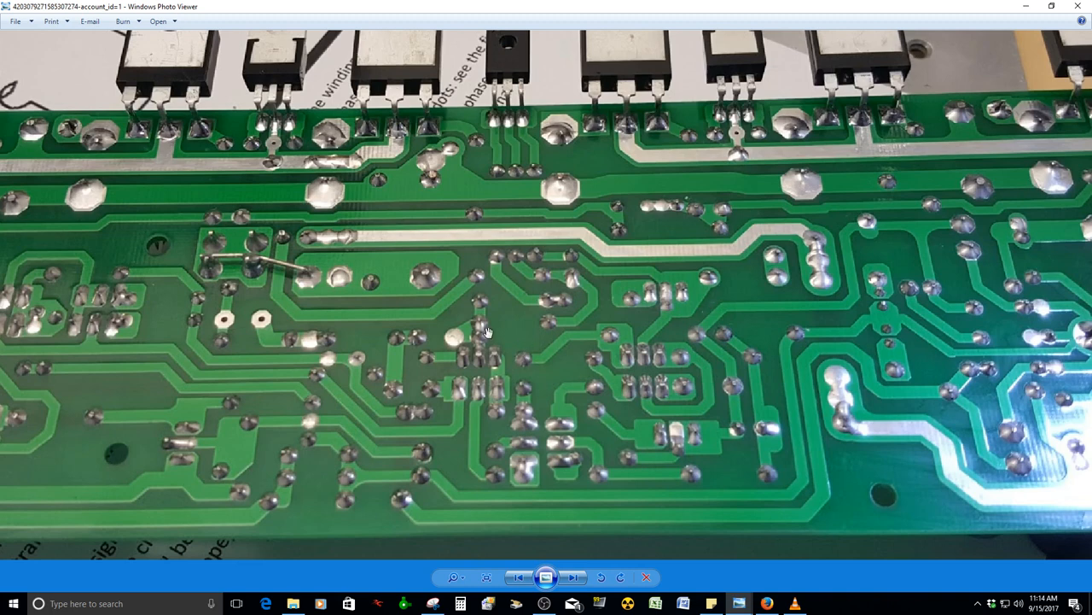
mouse_move(489, 317)
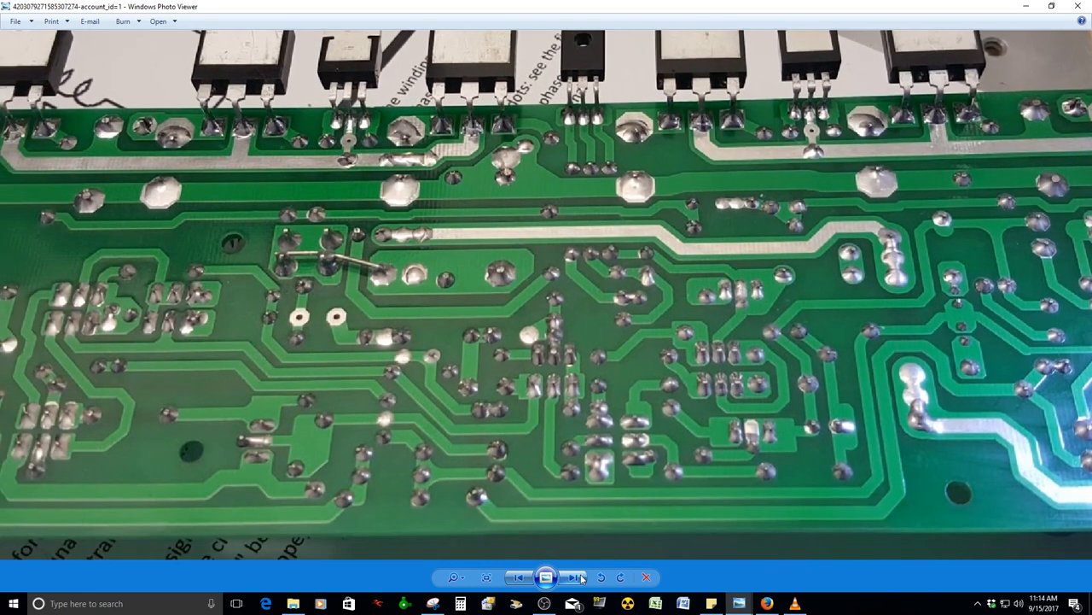
Step forward to the full assembled-board photo with output transistors along its edge.
left_click(573, 577)
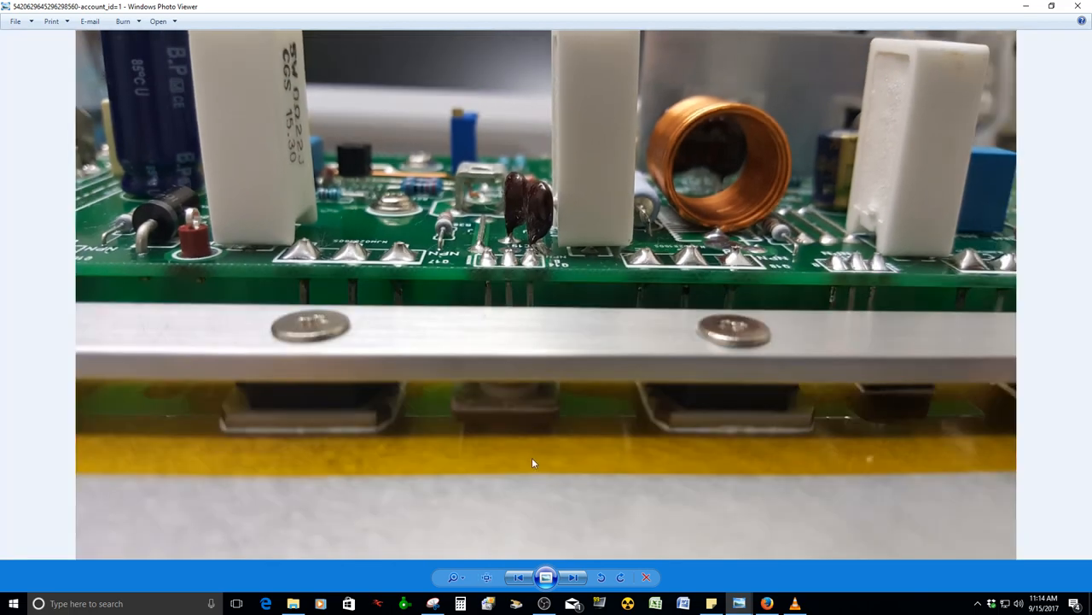
left_click(573, 577)
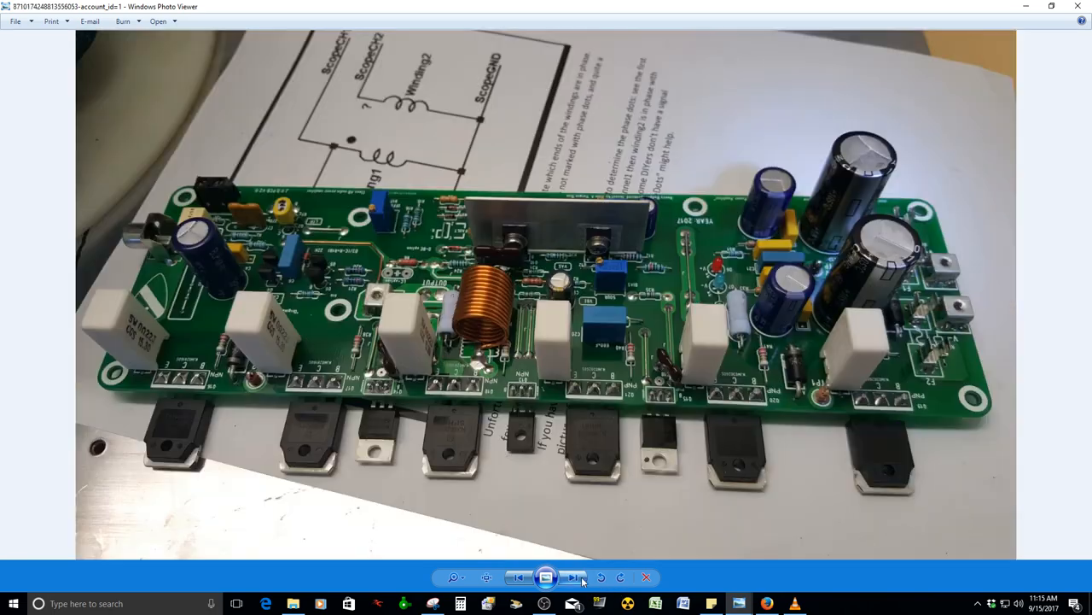
Close Photo Viewer and bring up the NI Multisim 14.0 Start-menu context menu.
left_click(570, 577)
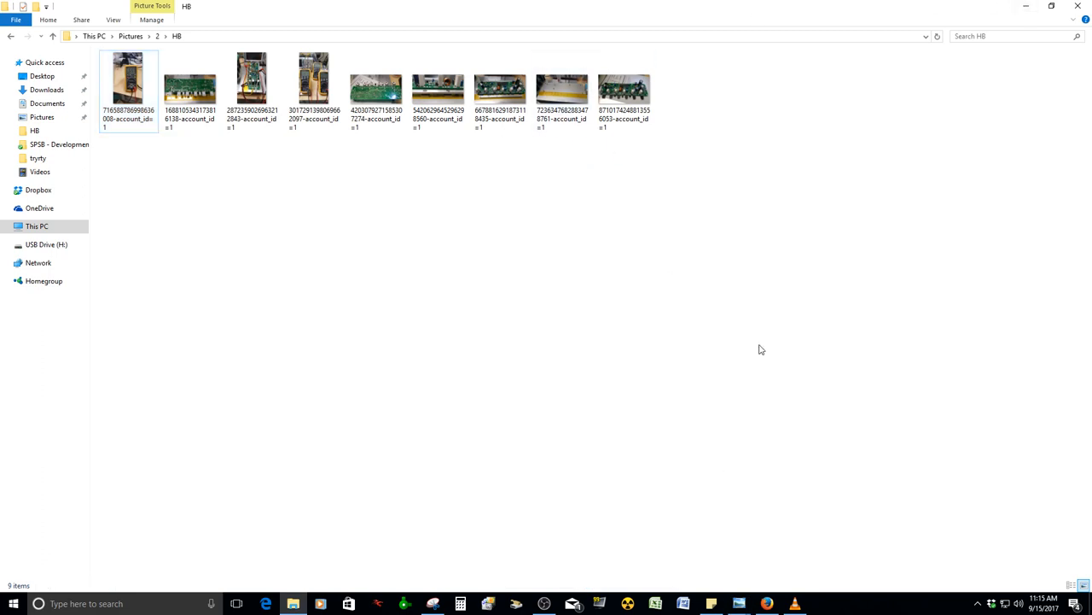
left_click(11, 603)
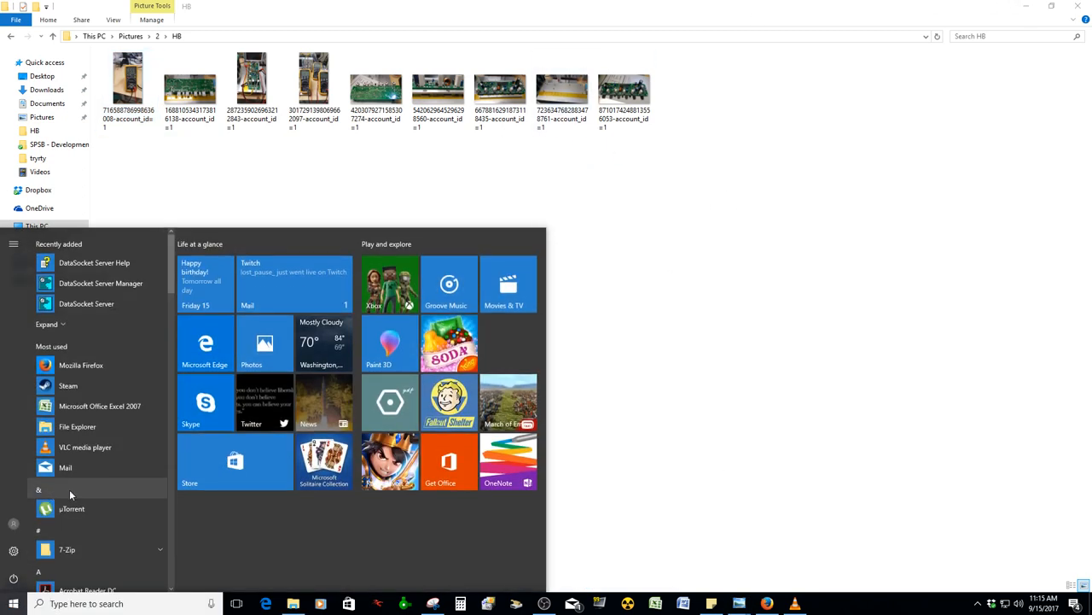
scroll("down", 3)
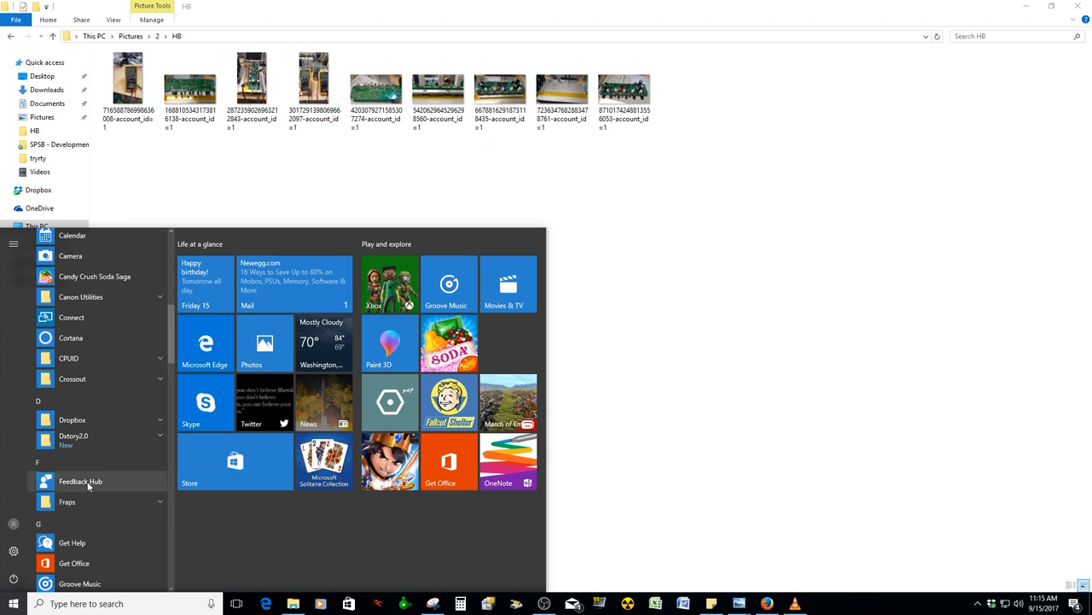
scroll("down", 3)
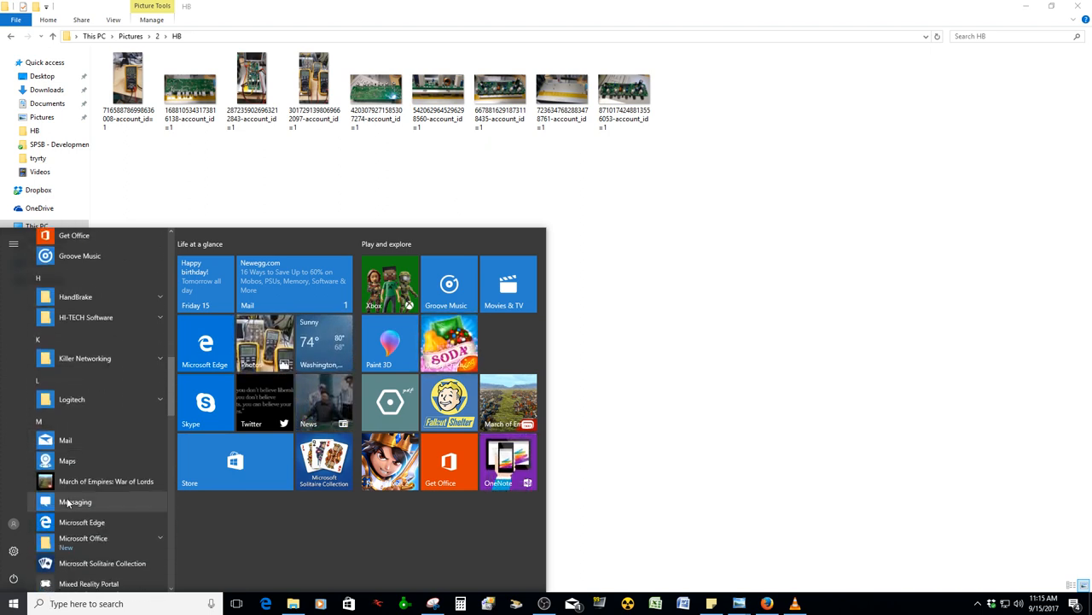
scroll("down", 3)
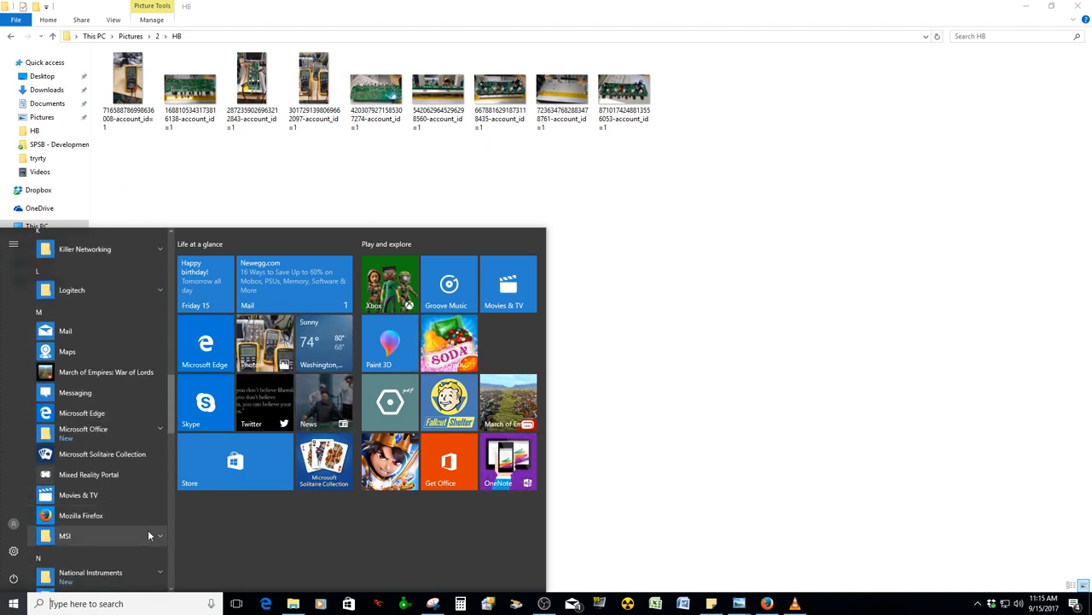
scroll("down", 3)
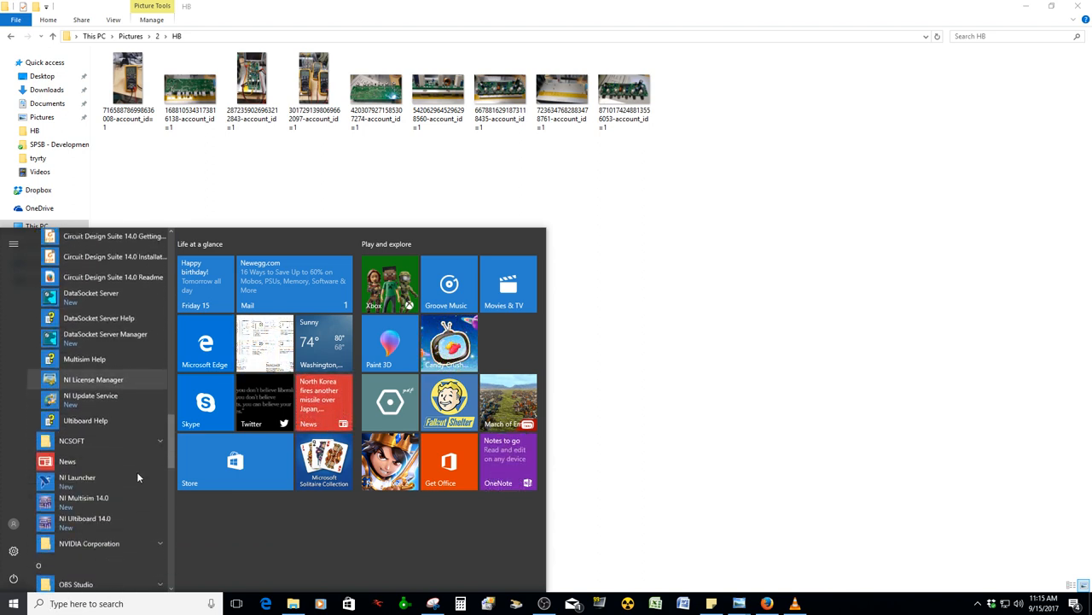
scroll("down", 3)
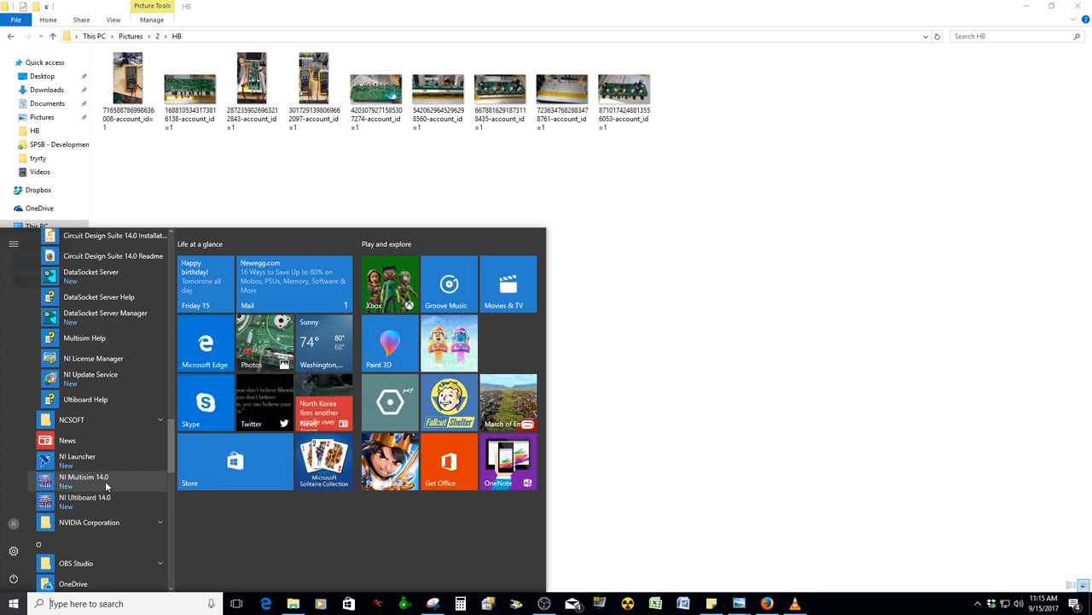
right_click(84, 481)
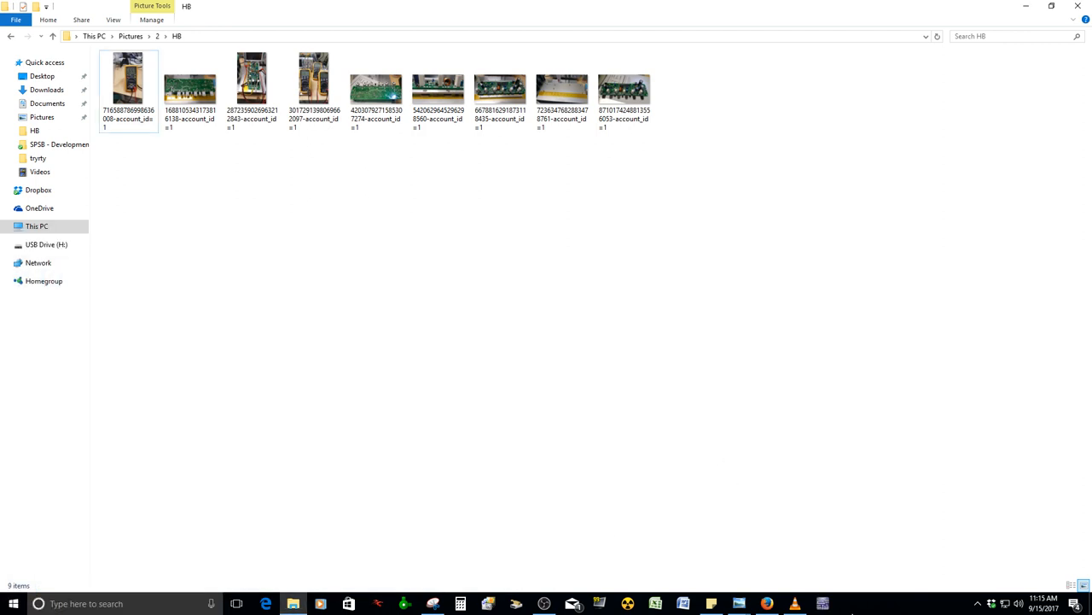
mouse_move(795, 604)
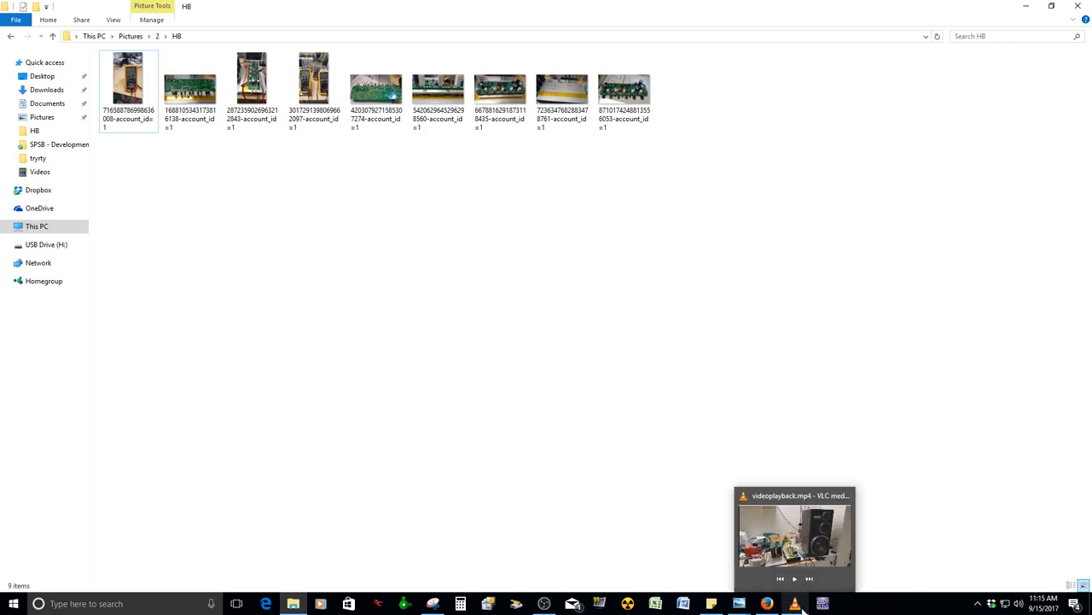
left_click(793, 603)
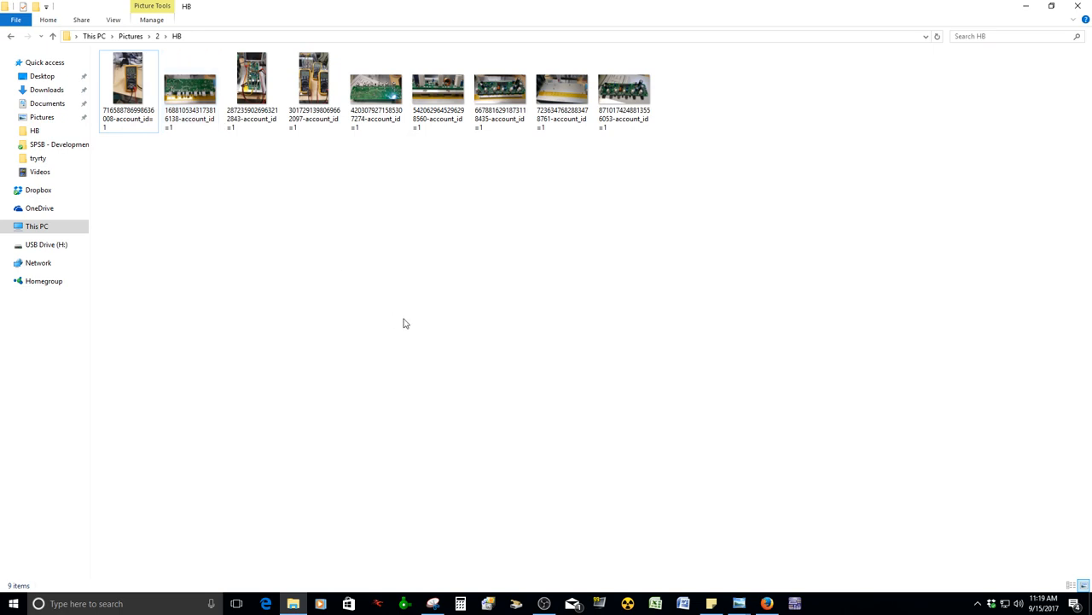
mouse_move(445, 209)
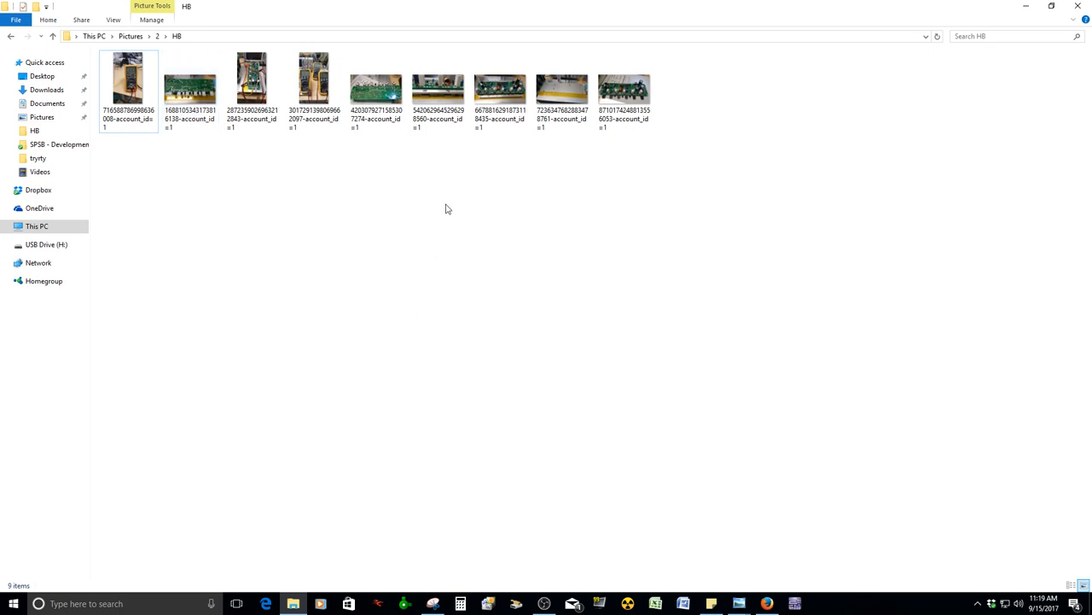
View the heatsink side-view board photo, then close Photo Viewer.
left_click(438, 81)
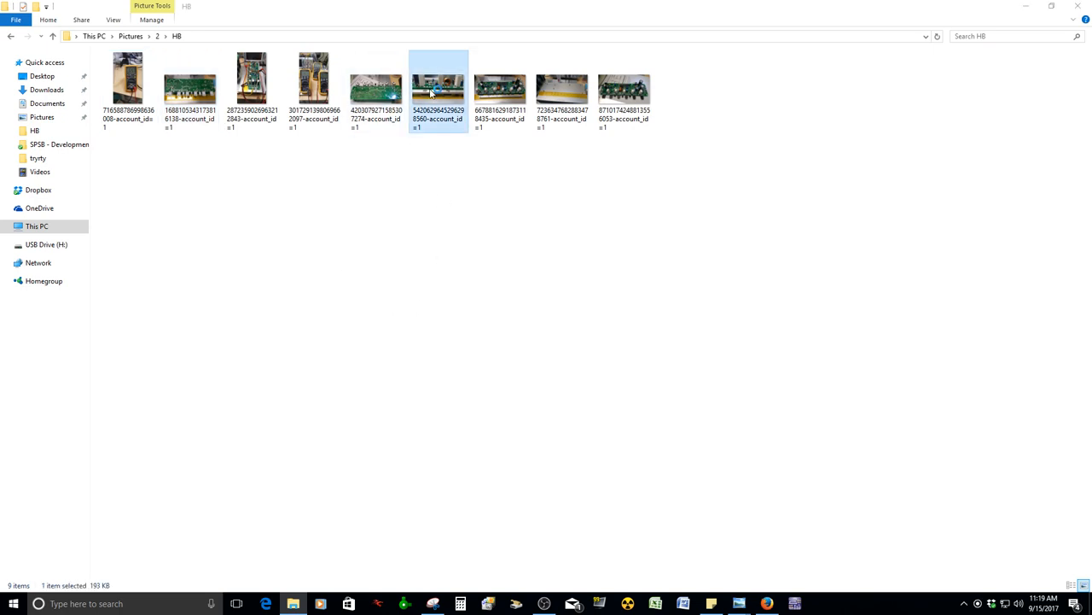
double_click(438, 80)
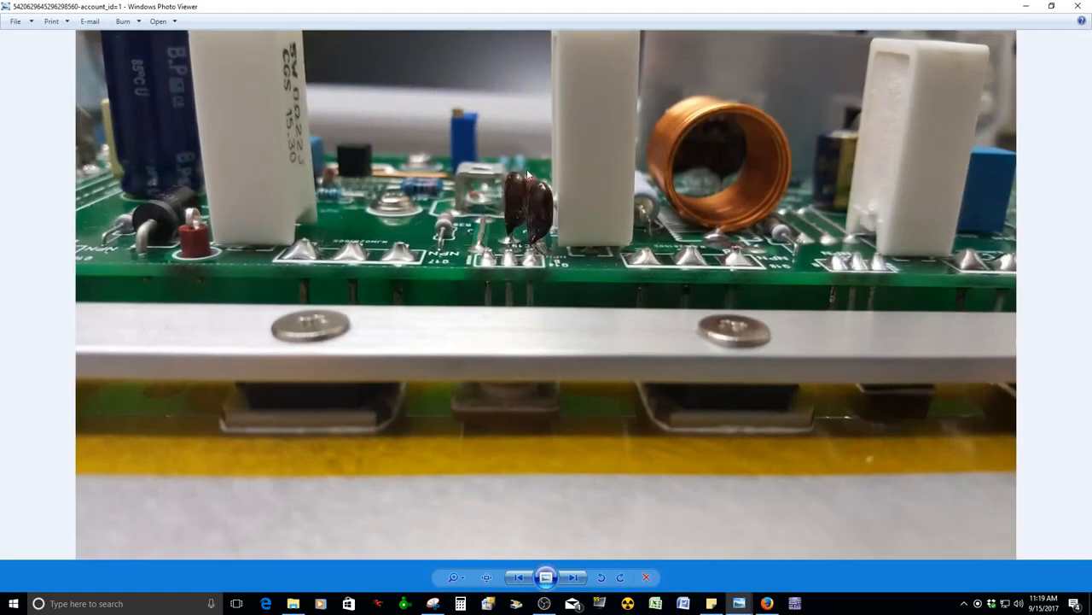
left_click(573, 577)
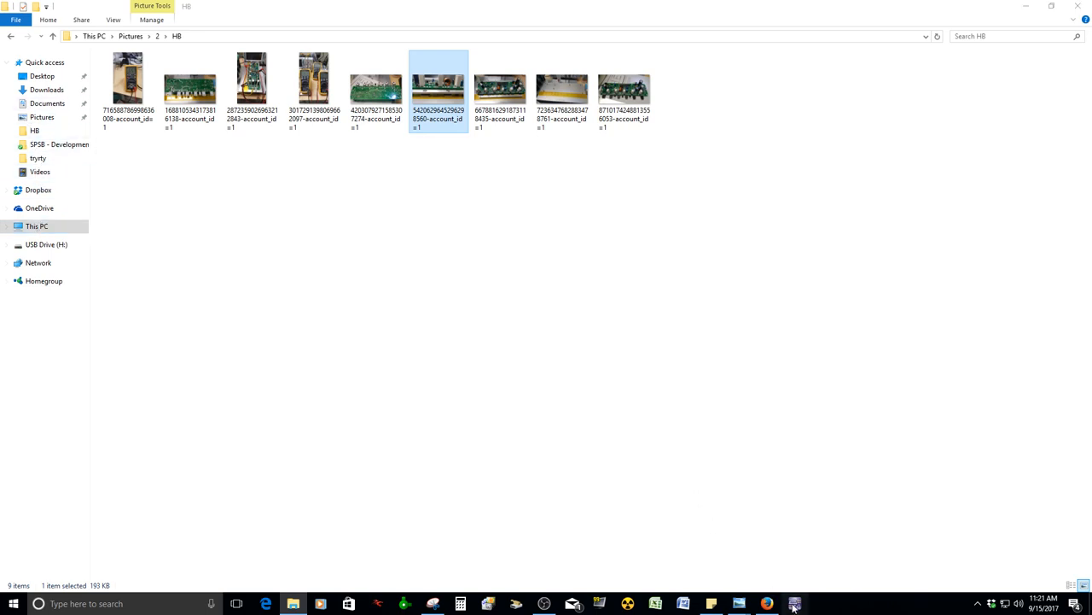
Launch Multisim from the taskbar and reopen the 65.7 multimeter photo.
left_click(794, 604)
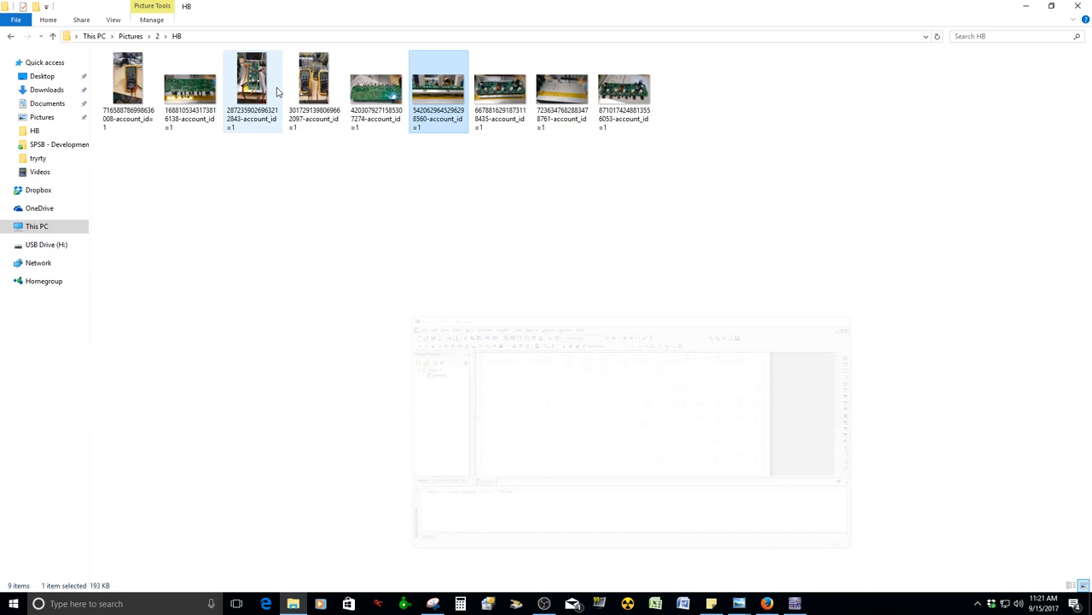
double_click(127, 77)
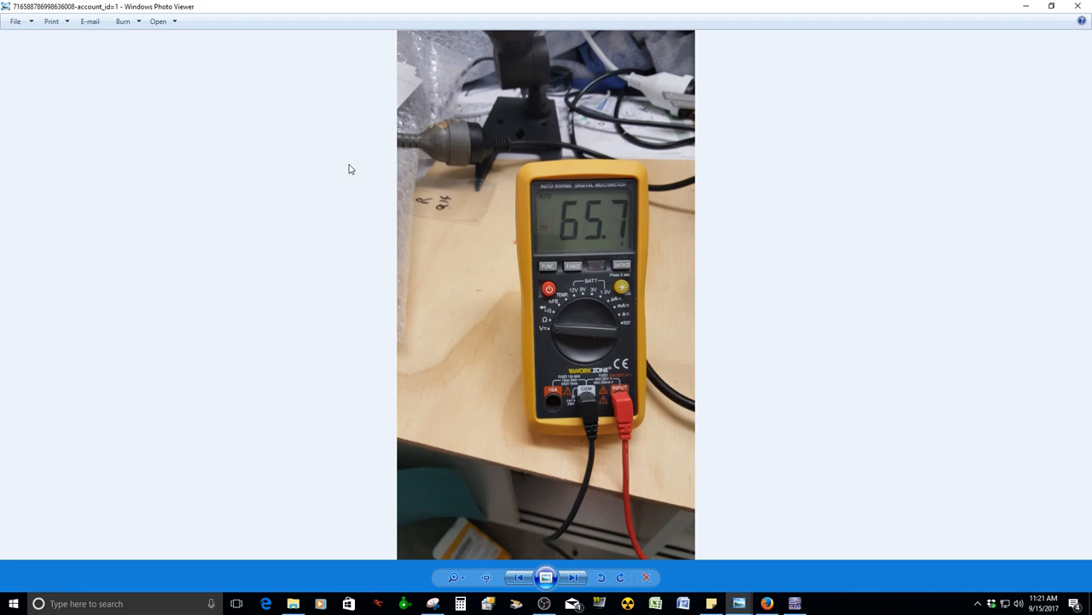
mouse_move(358, 6)
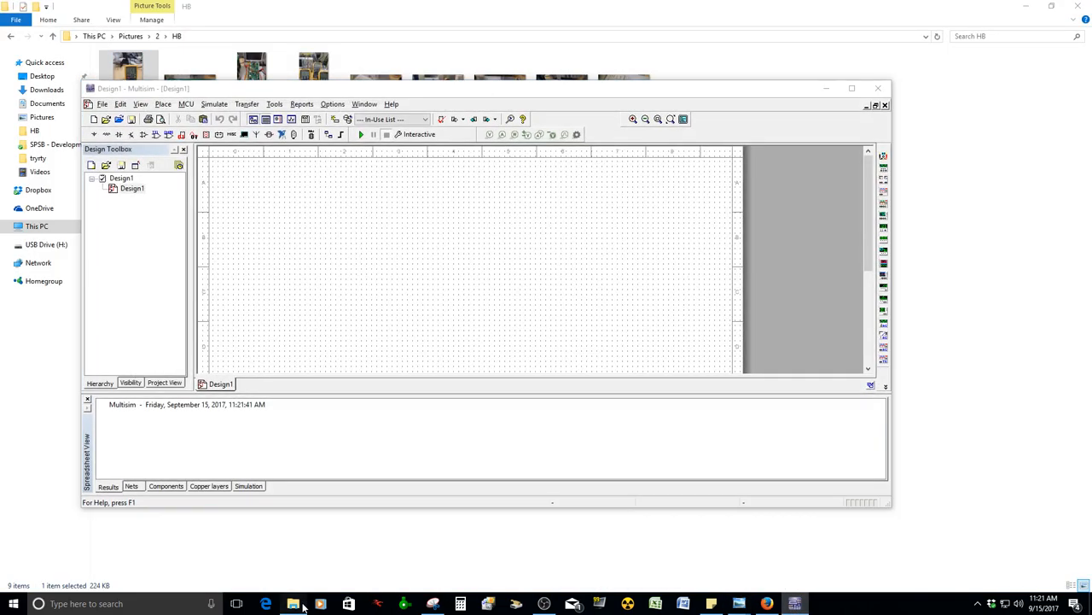
Open the Honey Badger 2016 actualisado design from Dropbox's HB v1.9 MultiSim 14 Simulation folder.
left_click(293, 604)
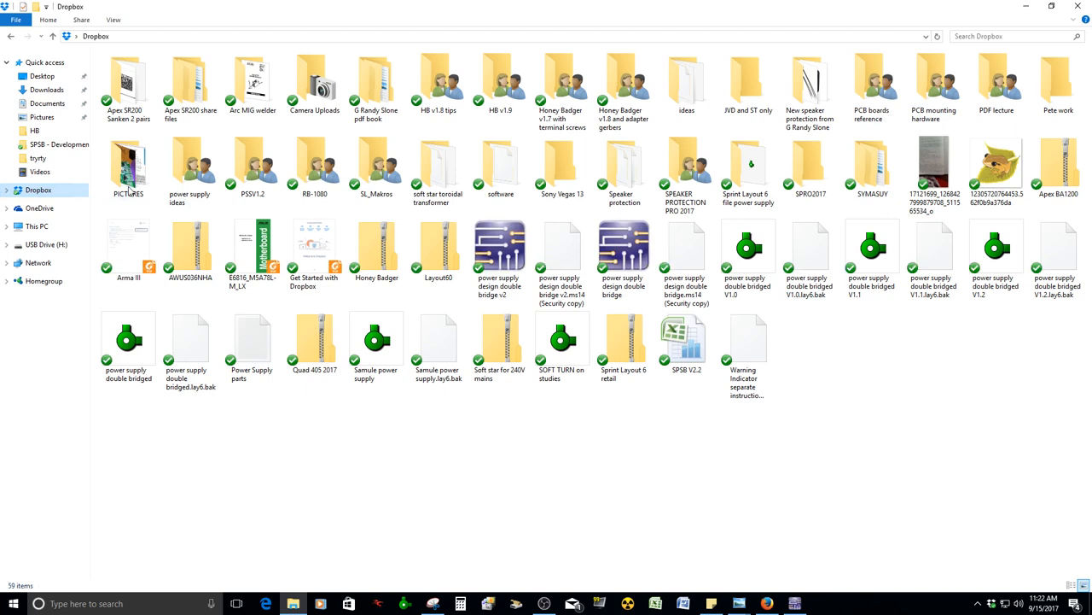
left_click(251, 165)
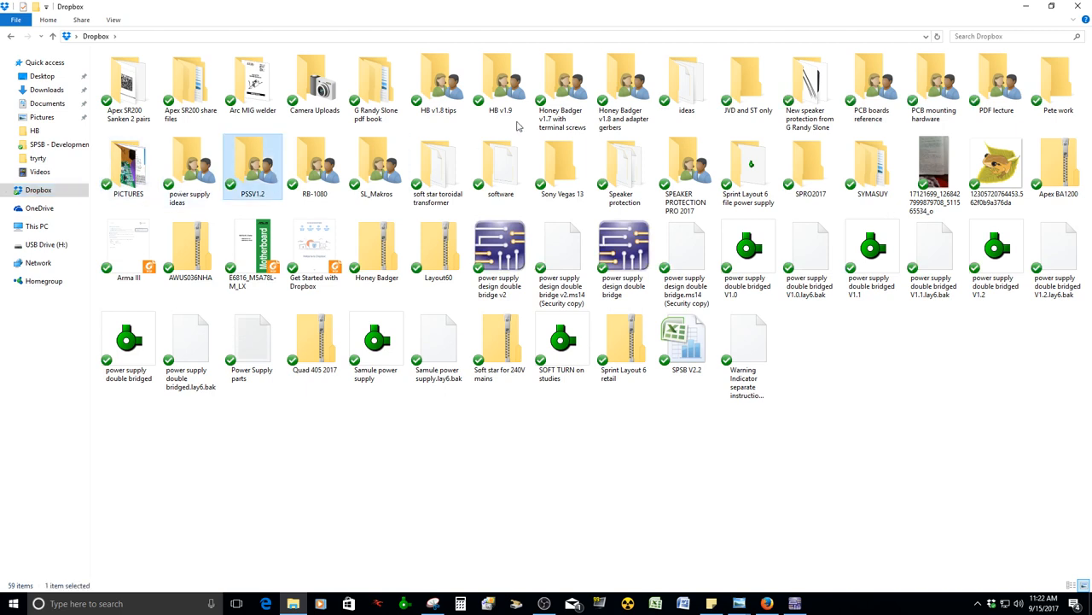
mouse_move(501, 81)
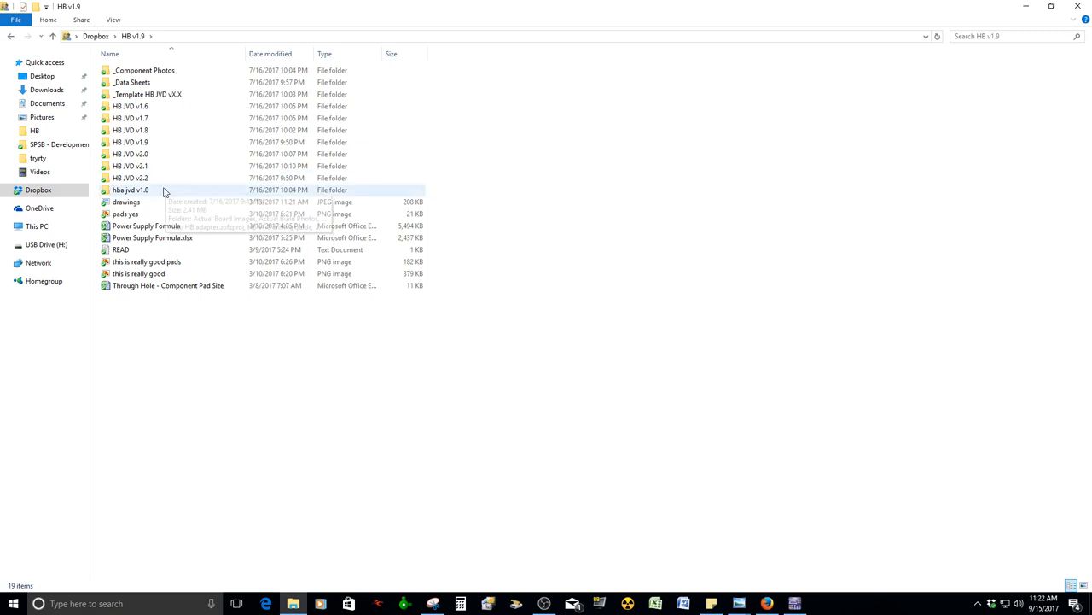
mouse_move(154, 178)
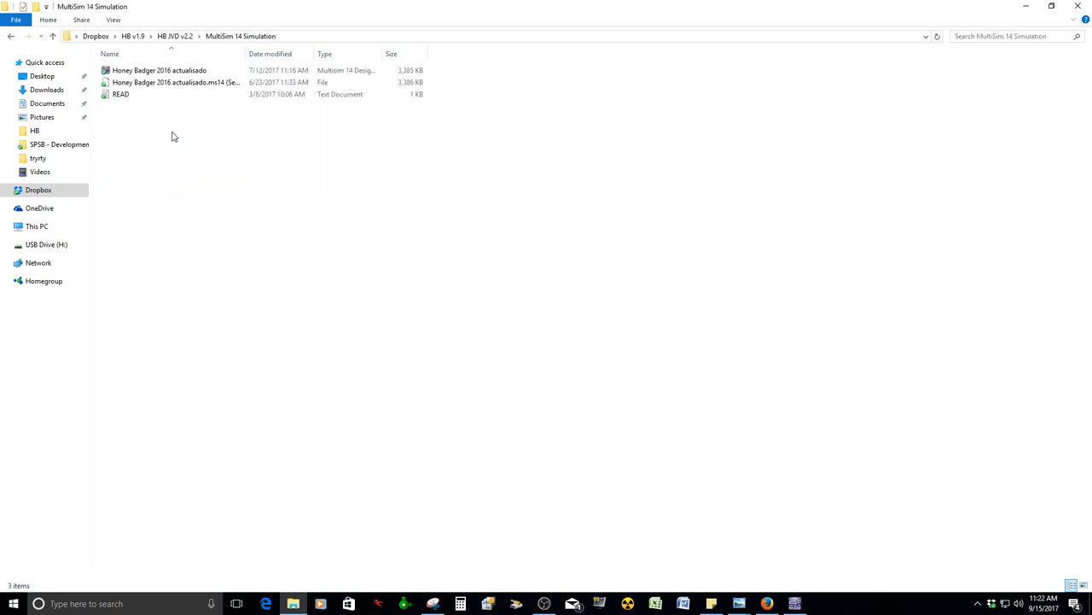
left_click(160, 70)
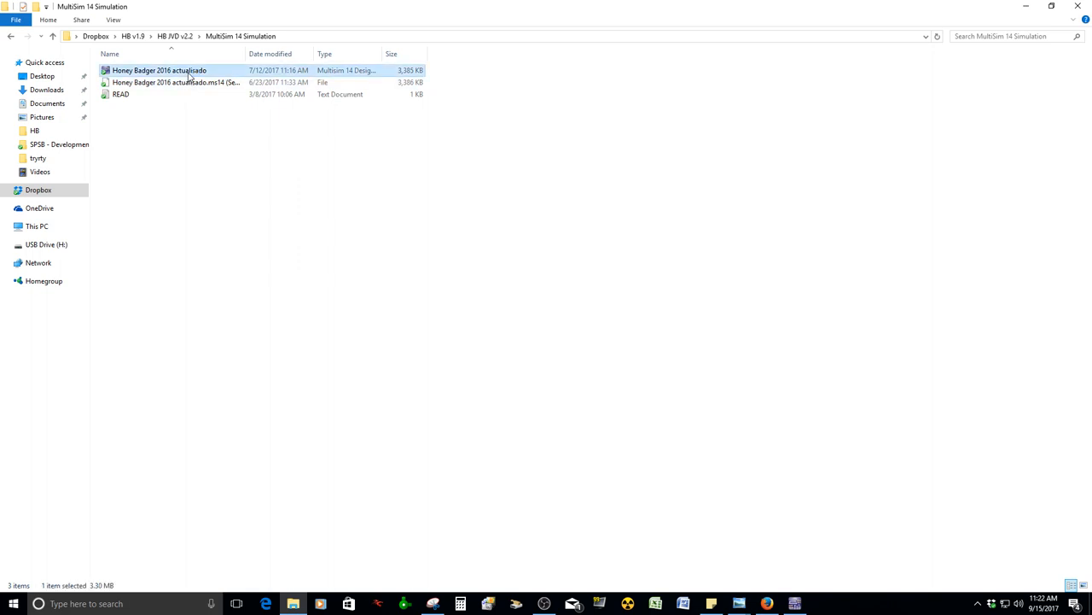
double_click(160, 70)
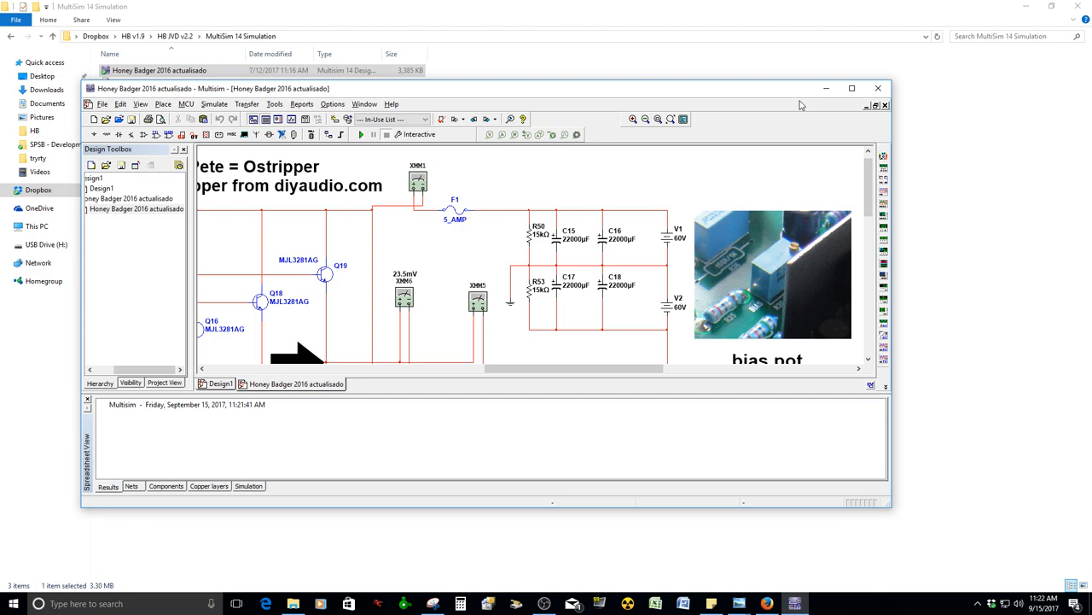
Set both supply sources V1 and V2 to 65 V, then open the XMM1 multimeter.
left_click(851, 87)
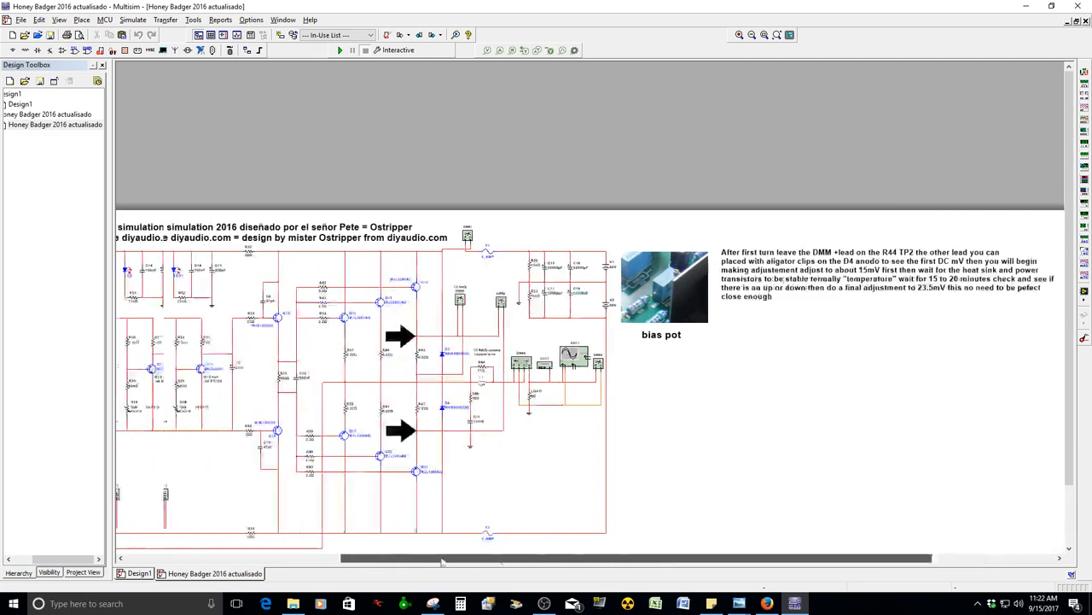
scroll("left", 3)
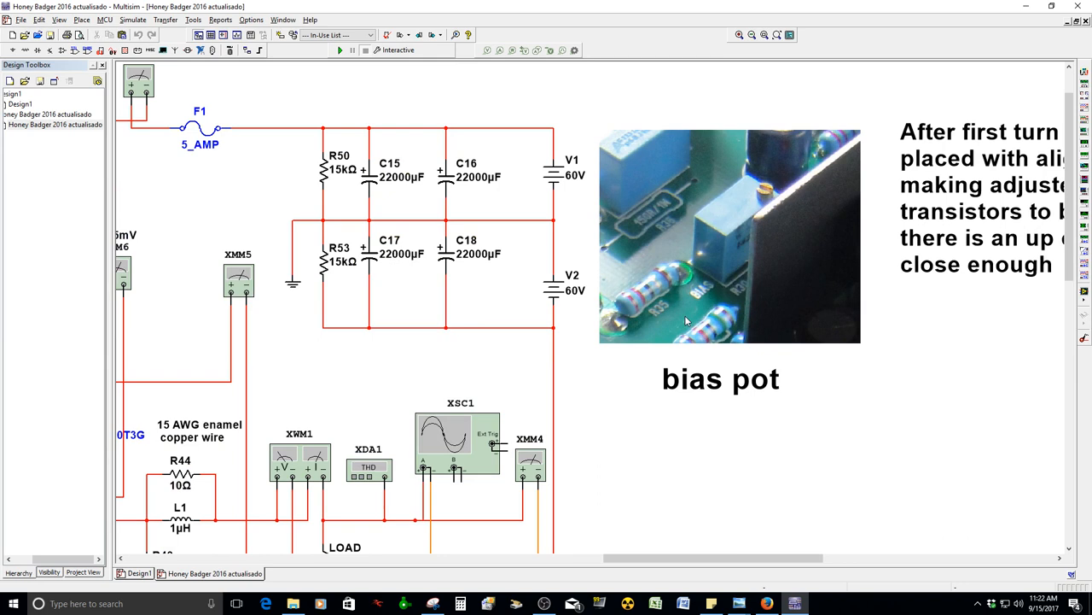
left_click(549, 168)
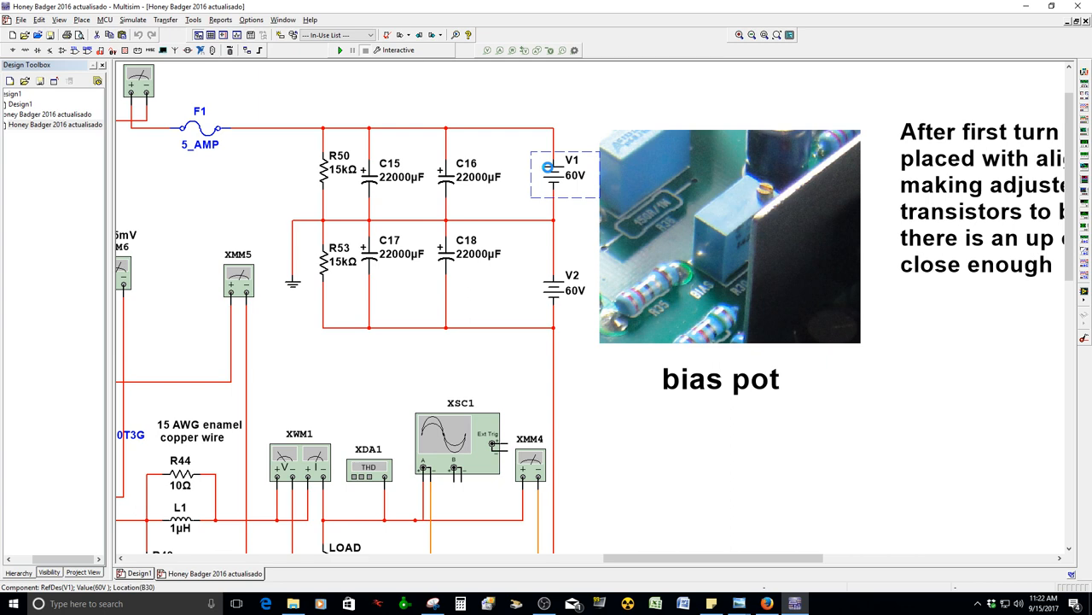
double_click(562, 171)
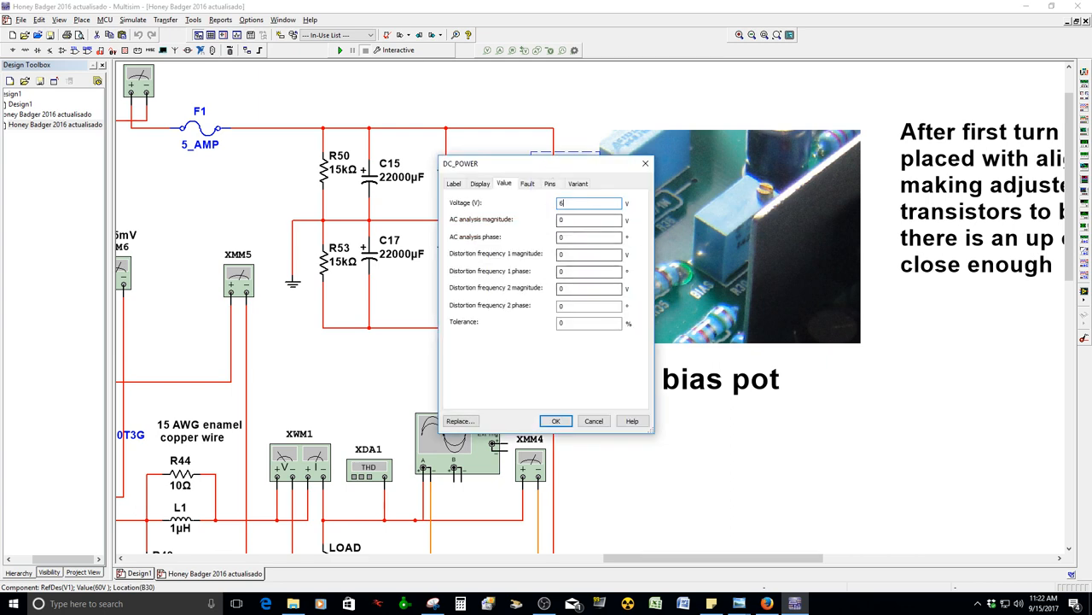
left_click(554, 420)
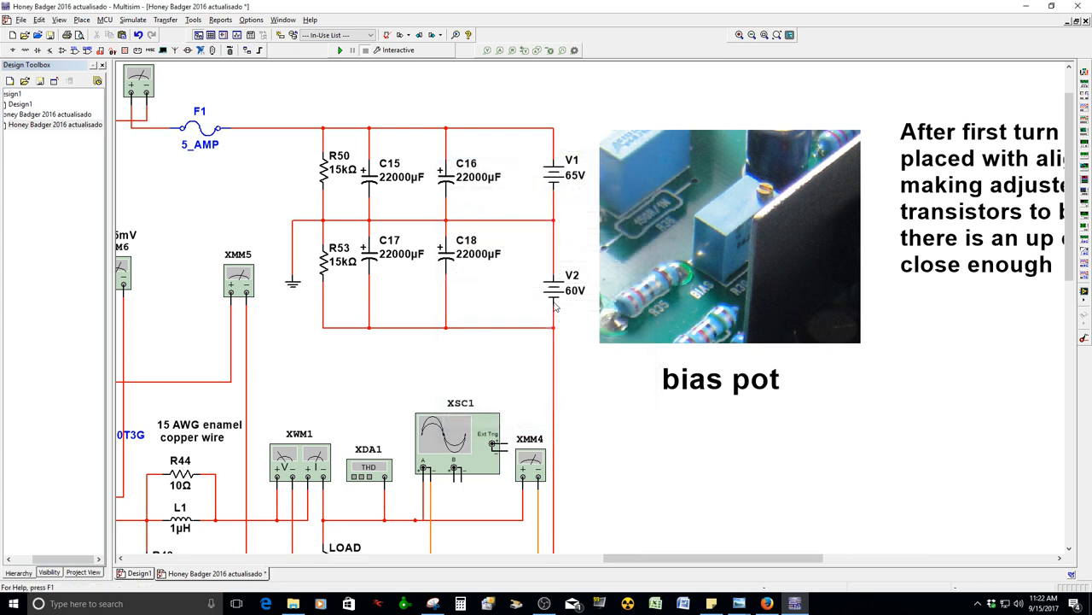
double_click(571, 286)
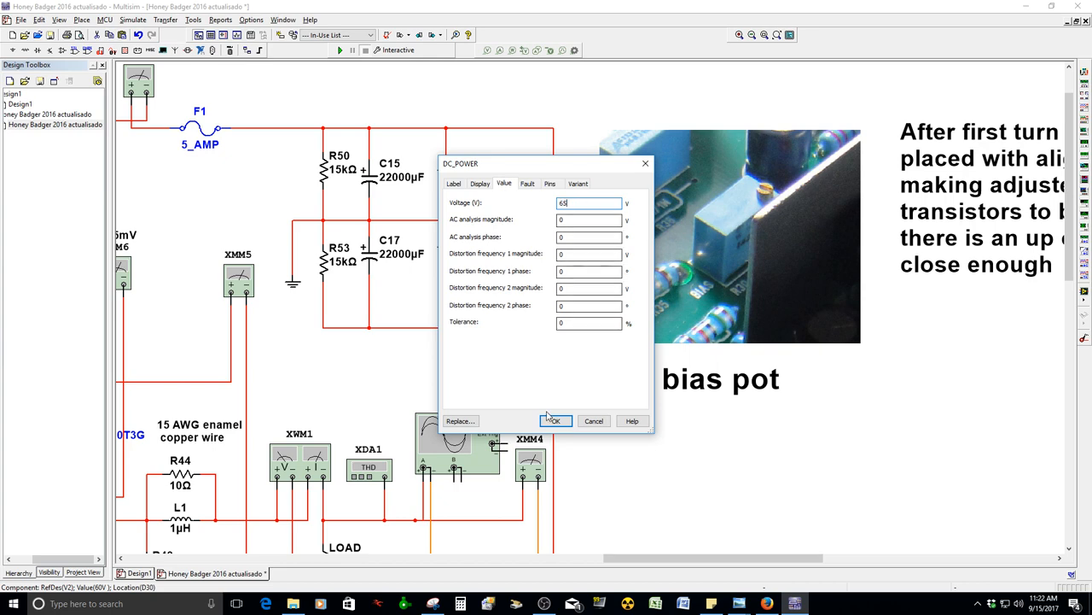
left_click(554, 420)
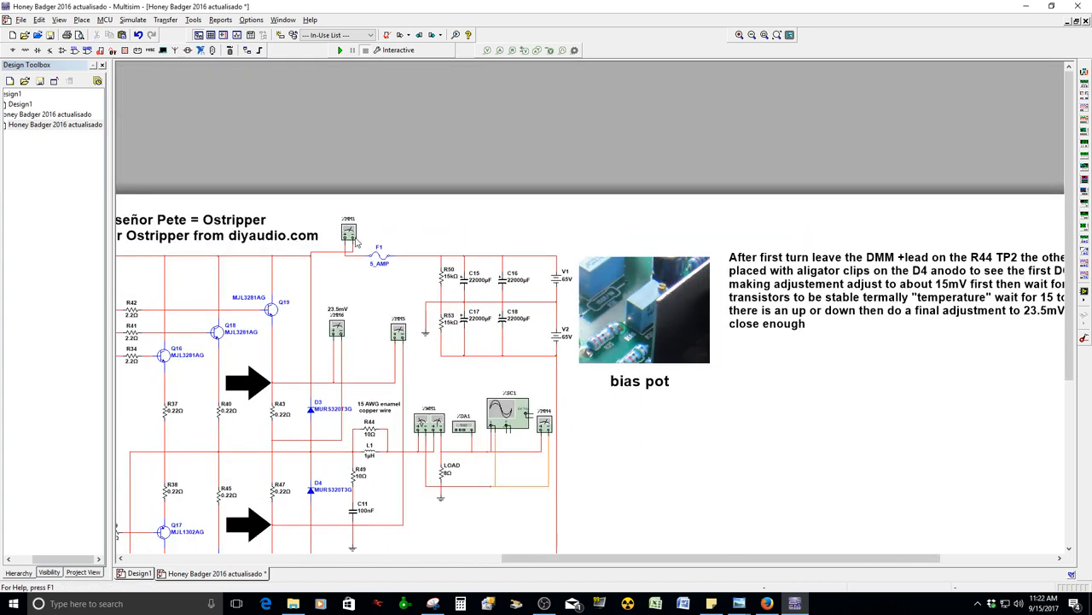
double_click(348, 232)
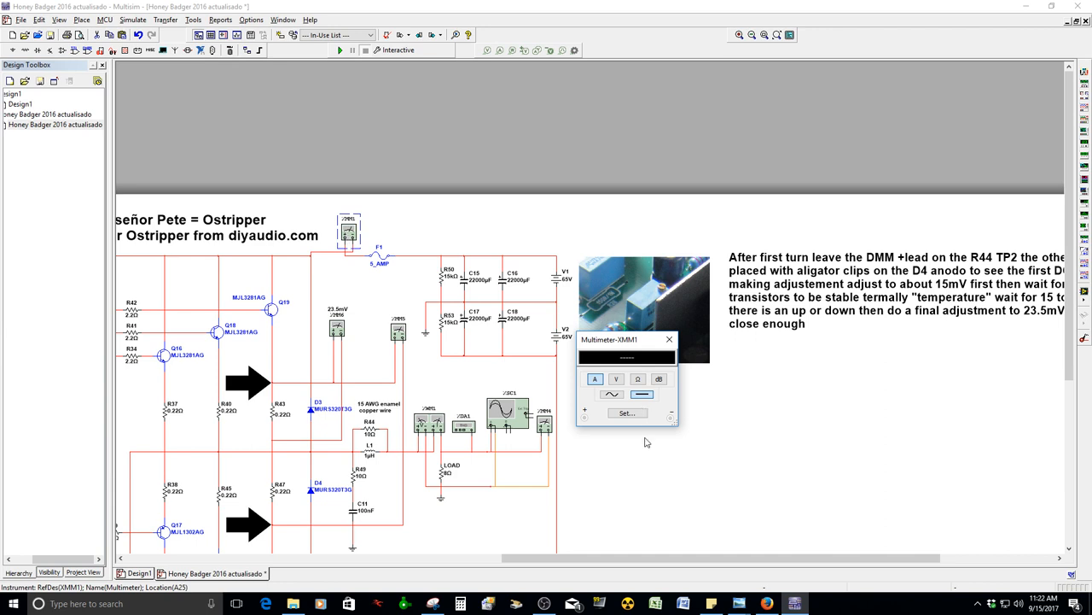
mouse_move(670, 340)
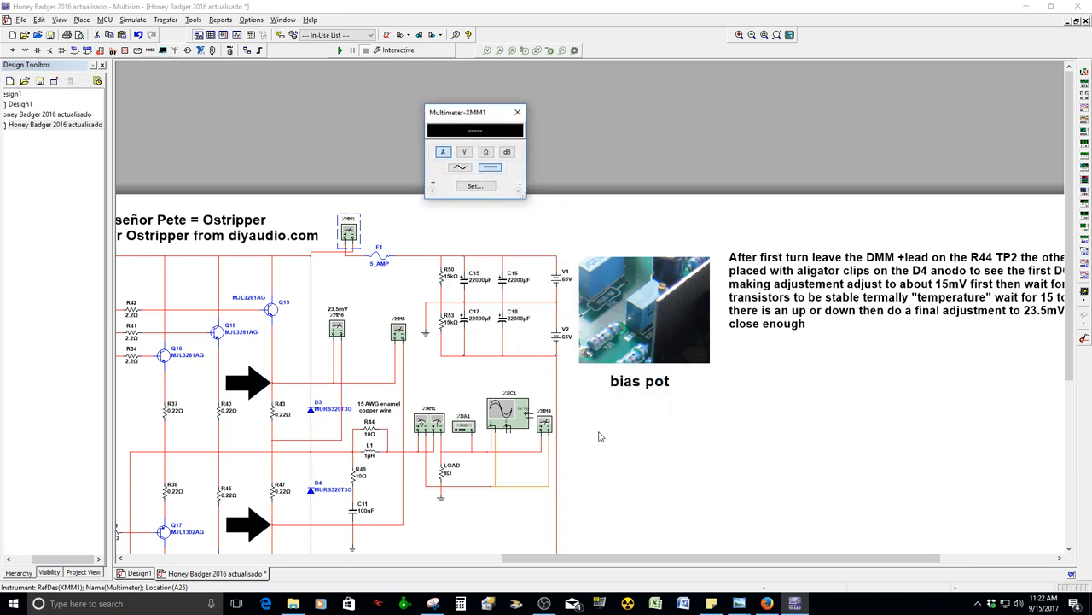
scroll("down", 3)
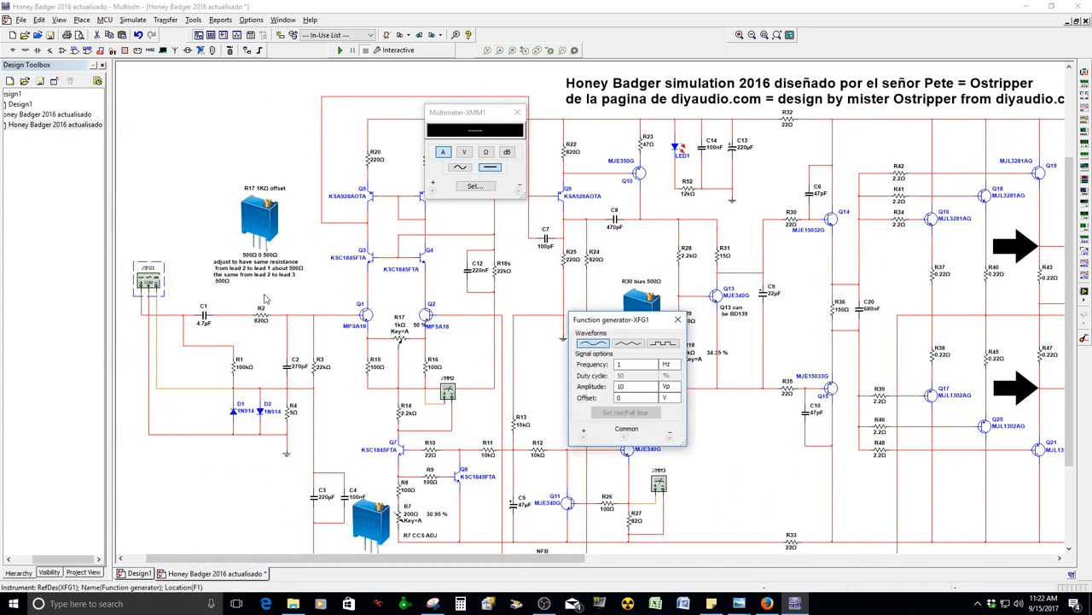
Set the XFG1 function generator to kHz frequency and 500 mVp amplitude.
left_click(666, 364)
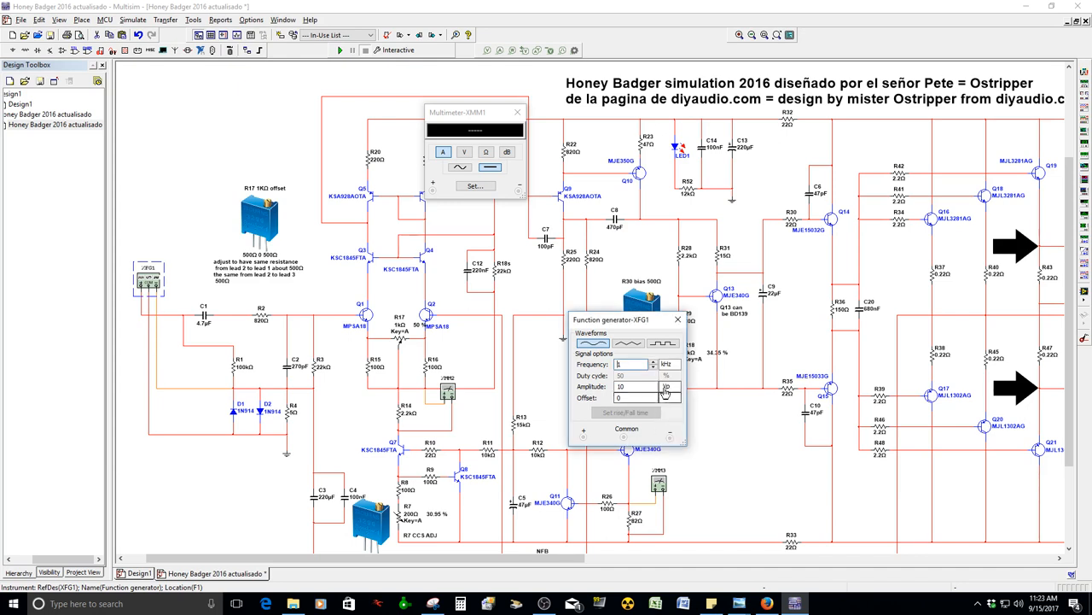
left_click(667, 386)
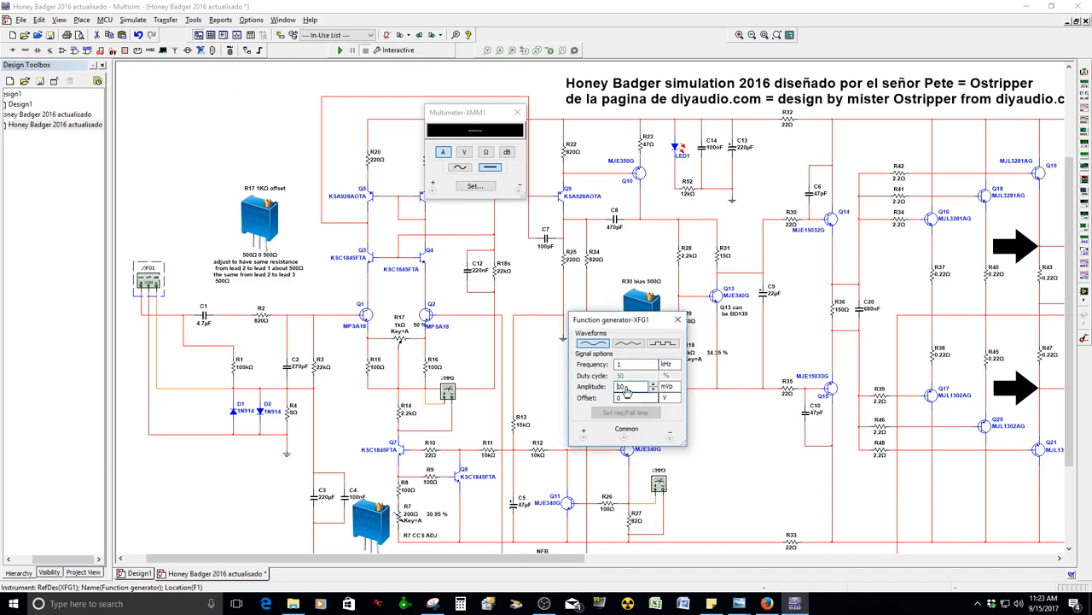
left_click(636, 387)
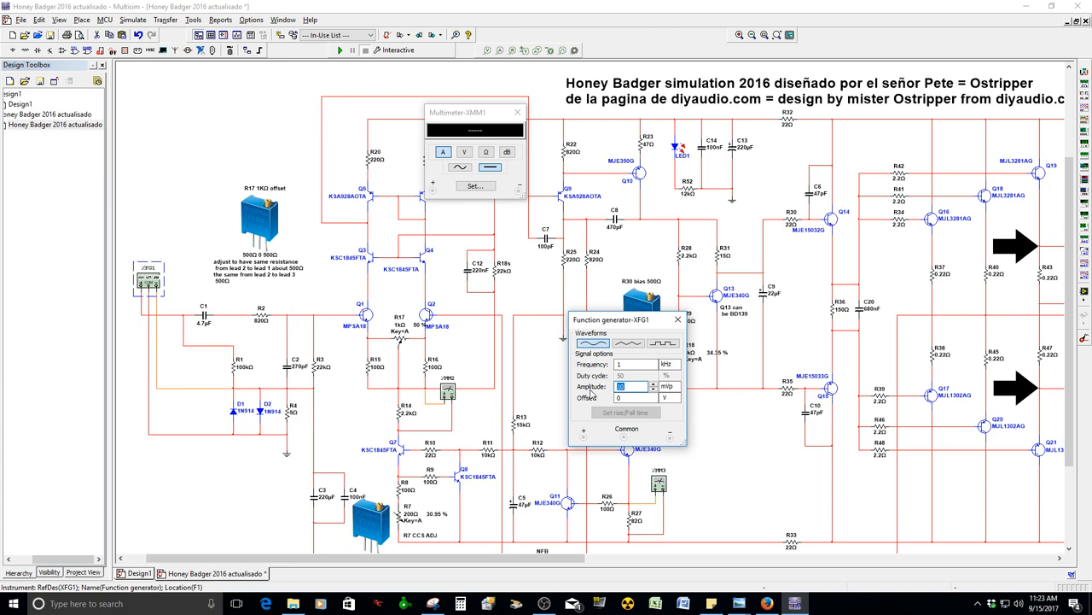
type("500")
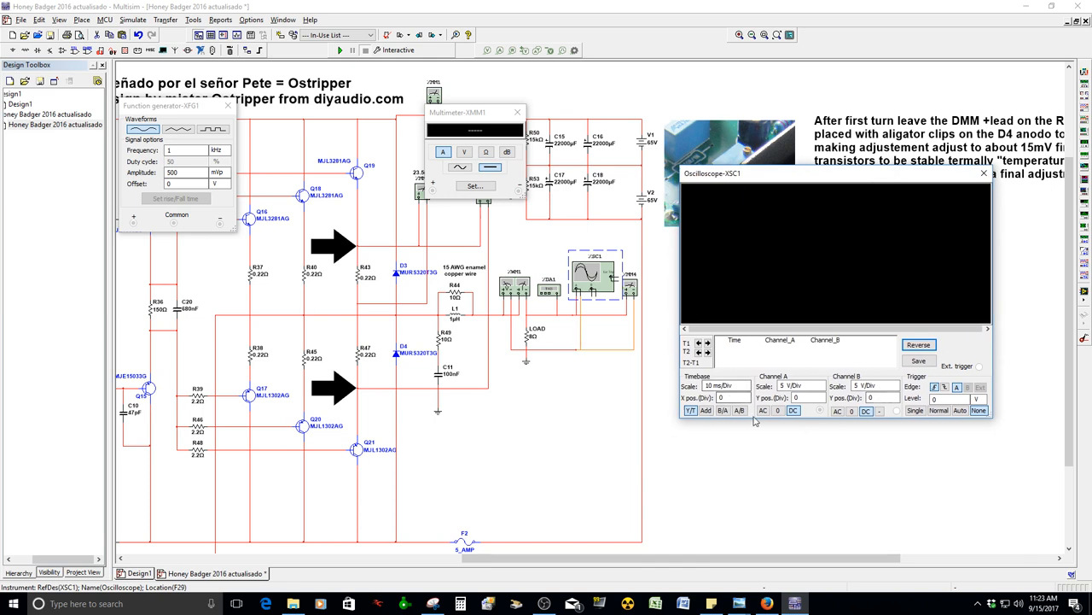
Enlarge the oscilloscope, move the multimeter readout aside, and start the simulation.
left_click(837, 410)
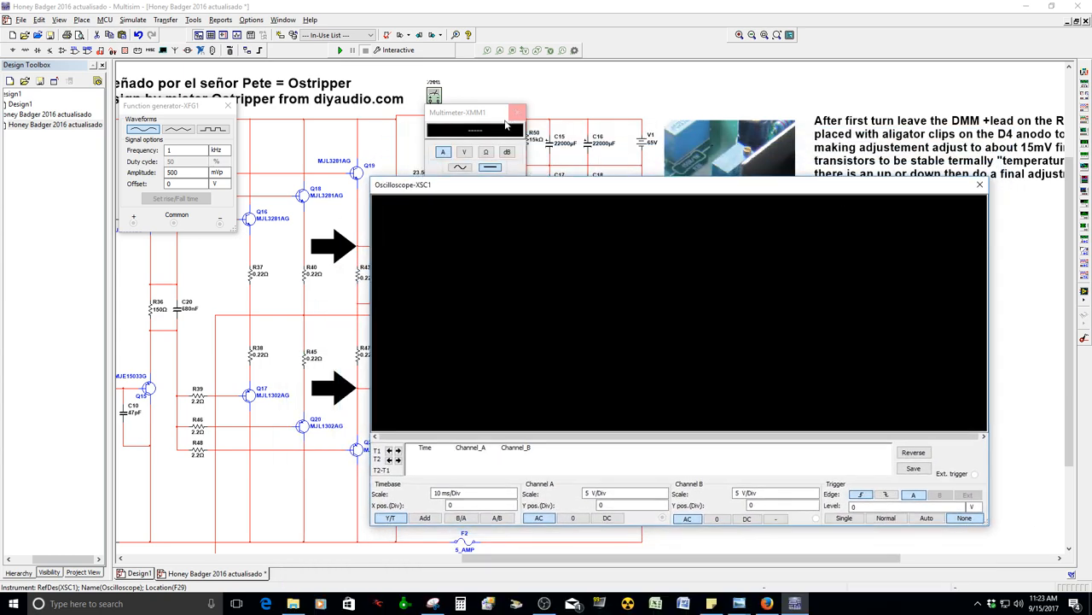
left_click_drag(475, 112, 630, 43)
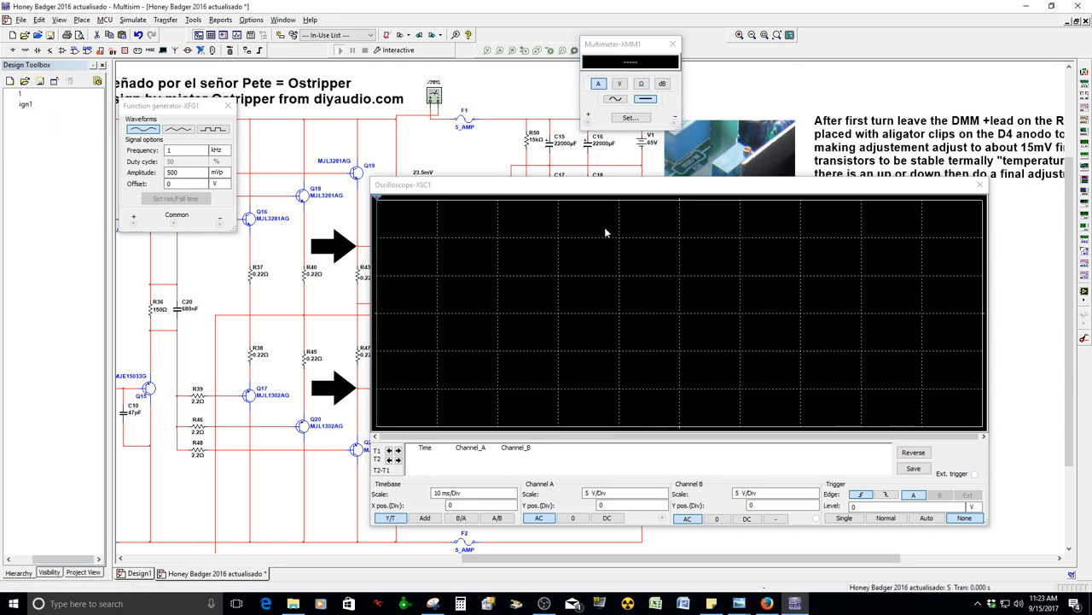
left_click(339, 50)
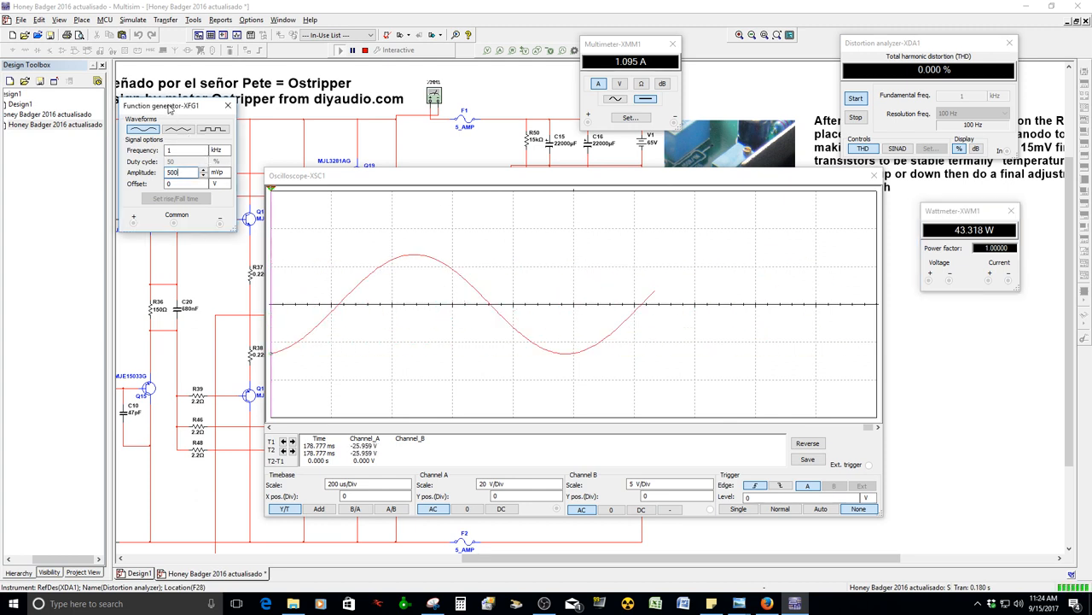
Step the generator amplitude up from 598 to 800 mVp, then close Photo Viewer.
left_click(204, 169)
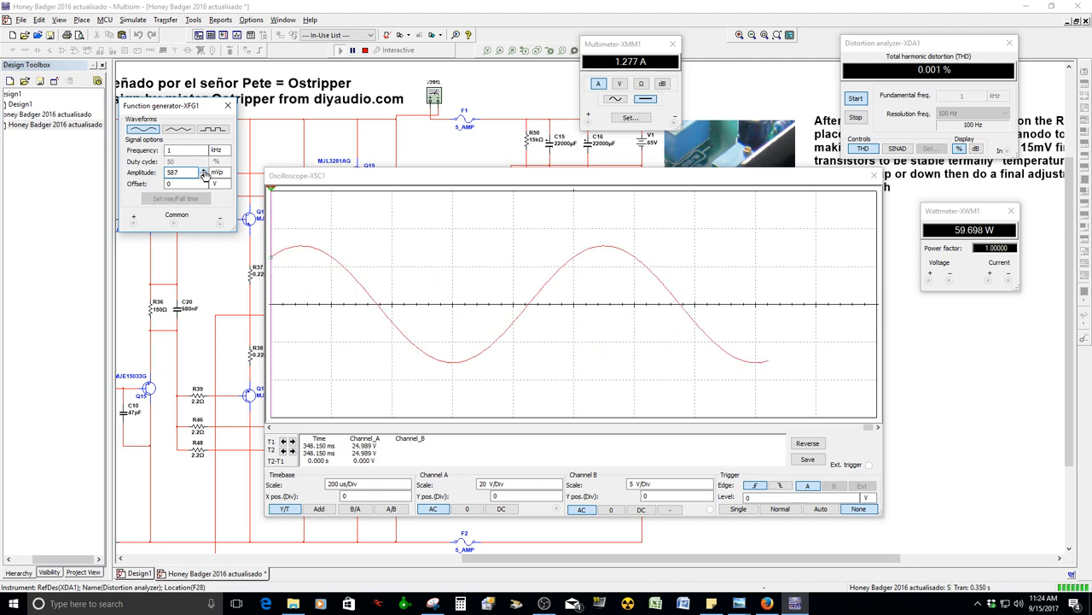
type("598")
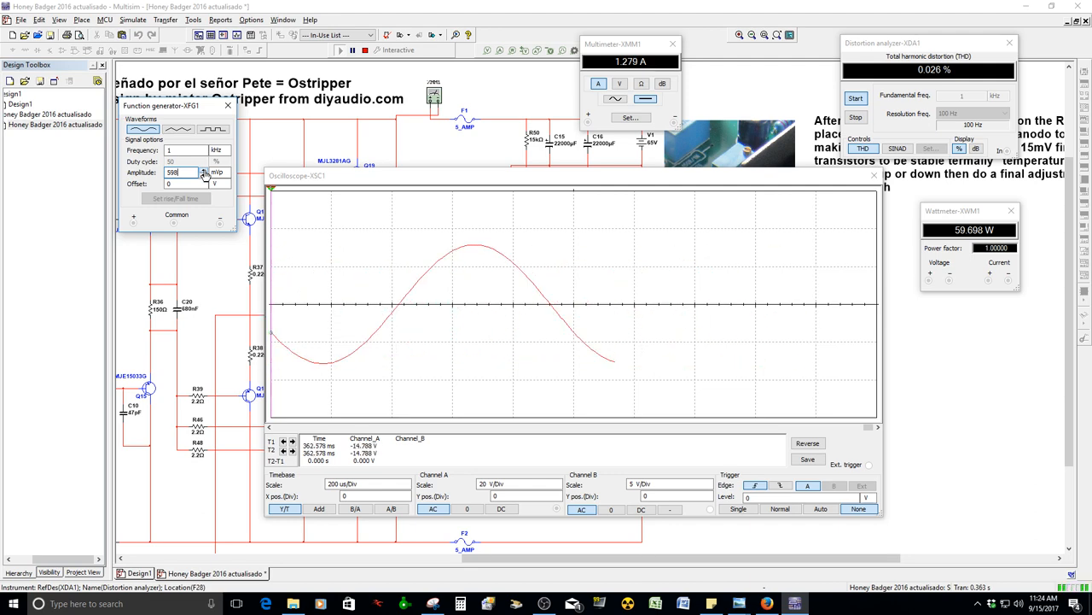
type("615")
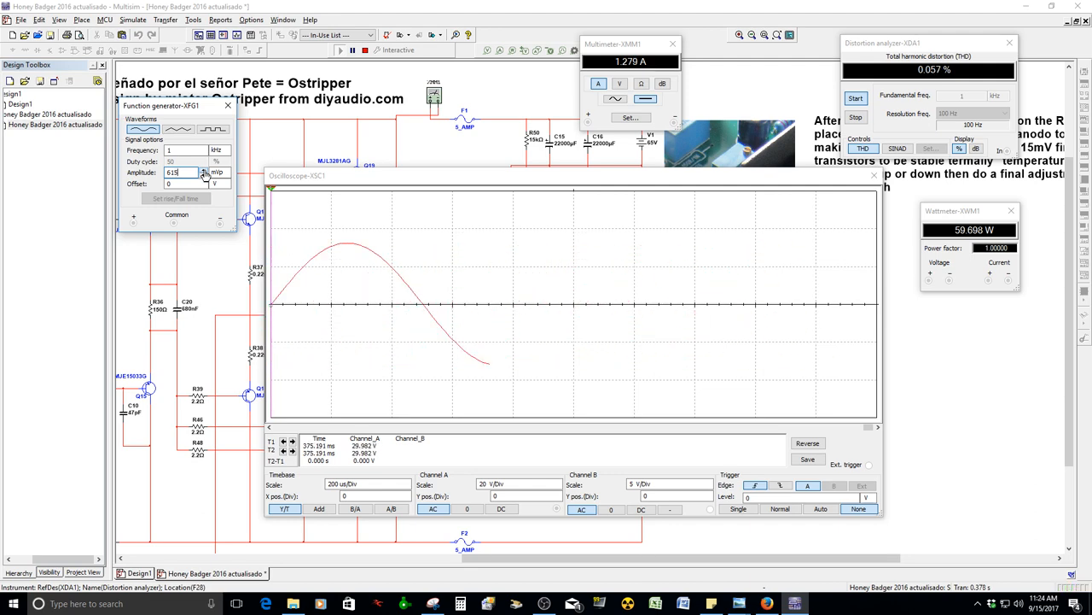
type("632")
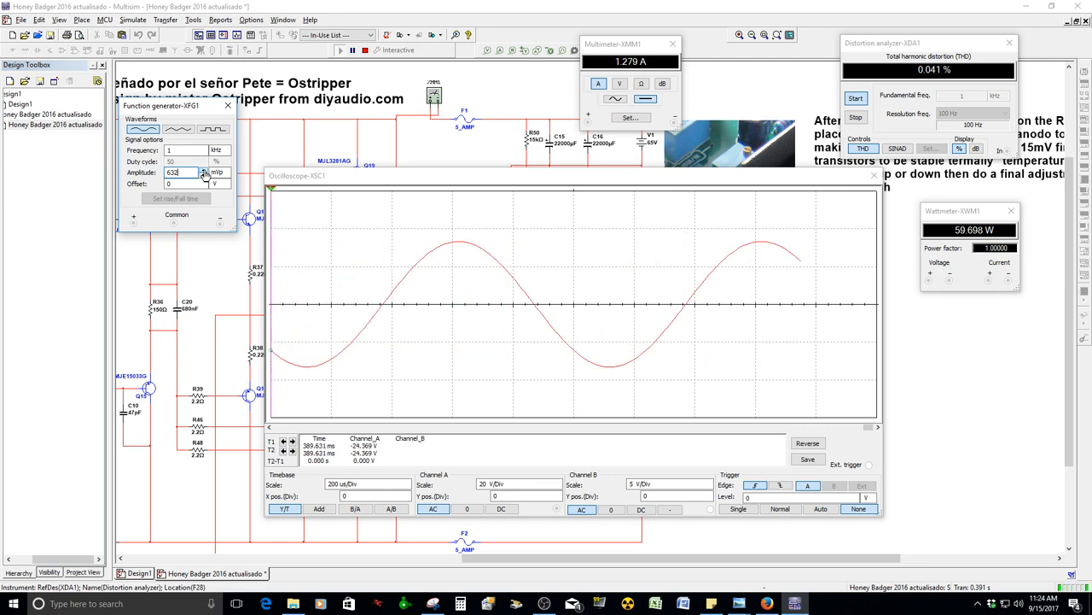
type("649")
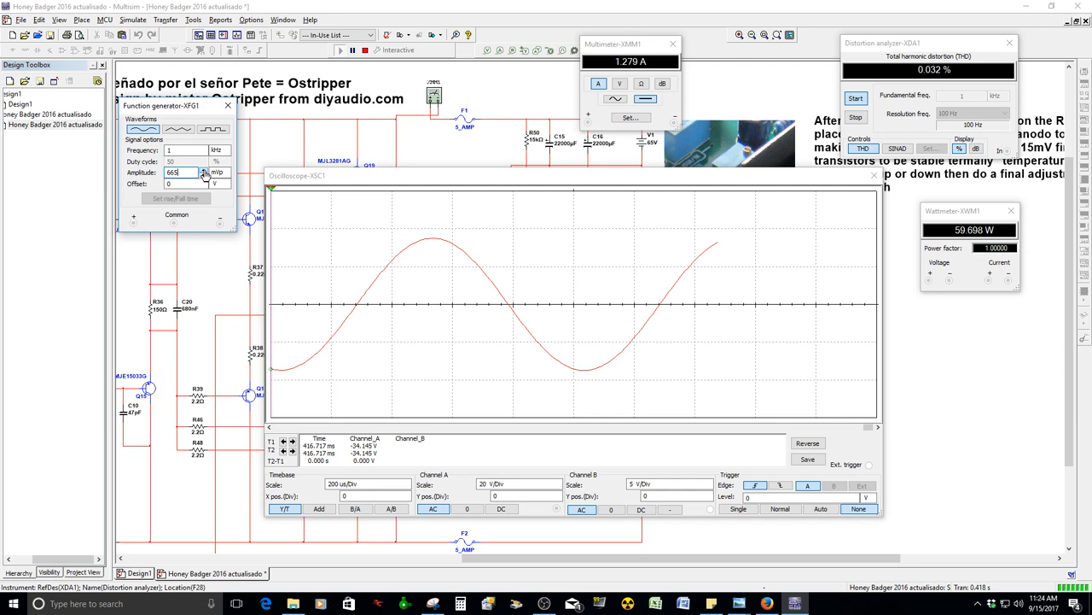
type("682")
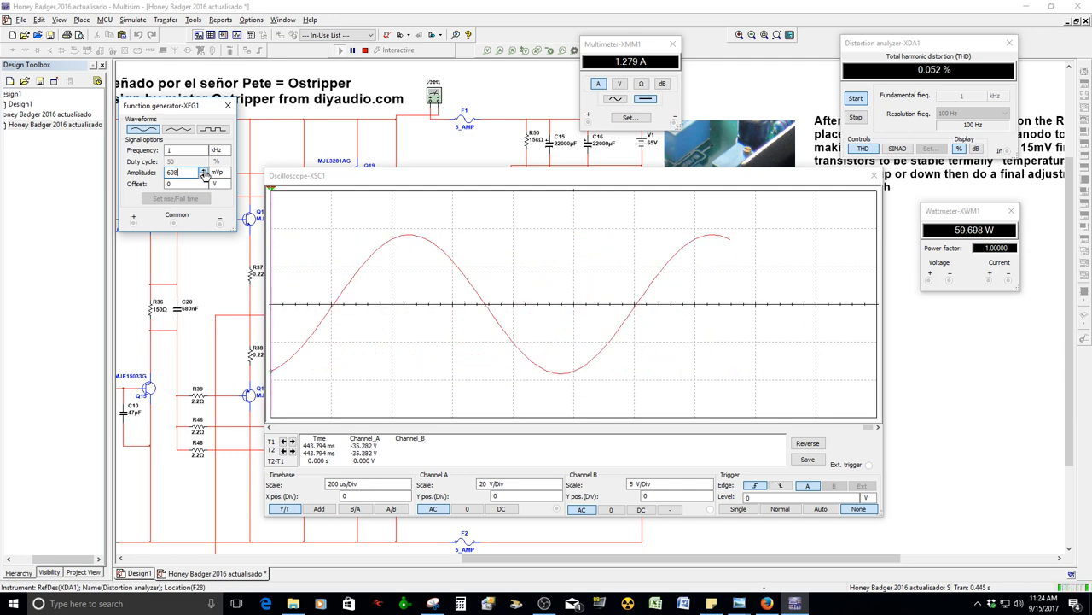
type("715")
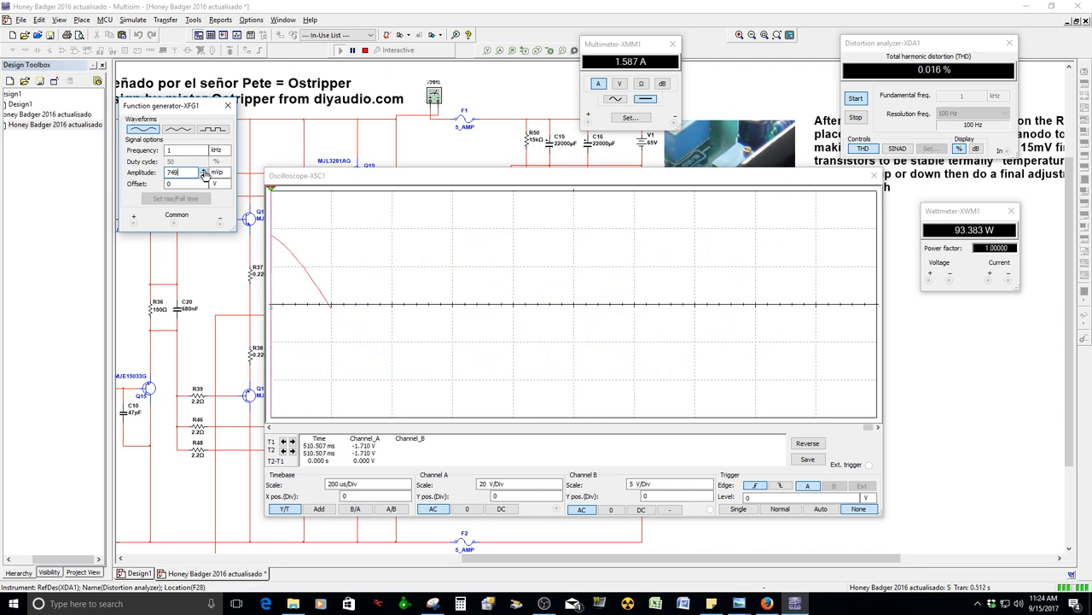
type("765")
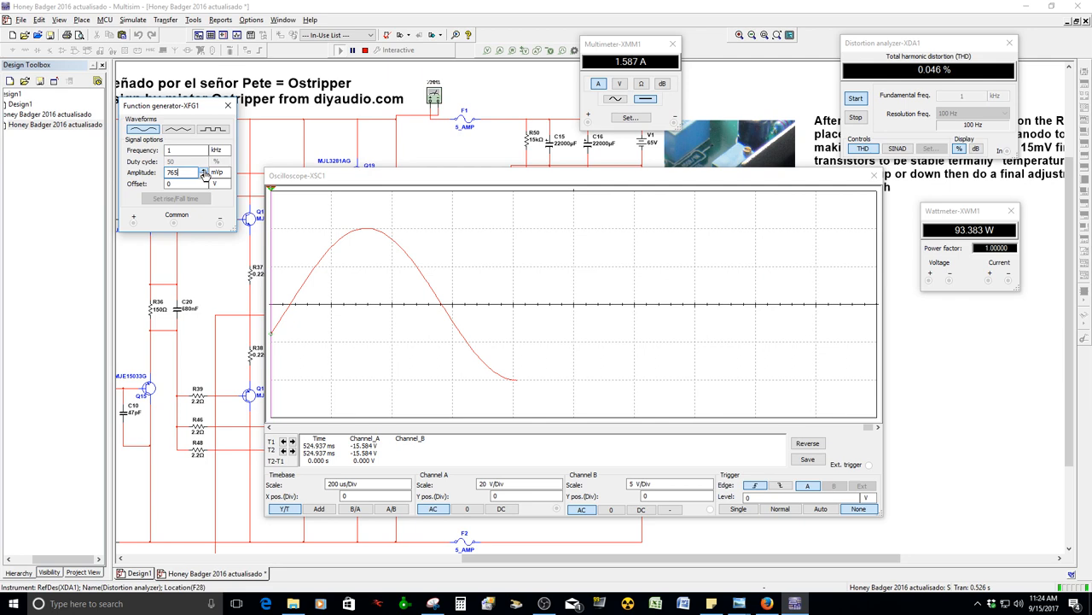
type("782")
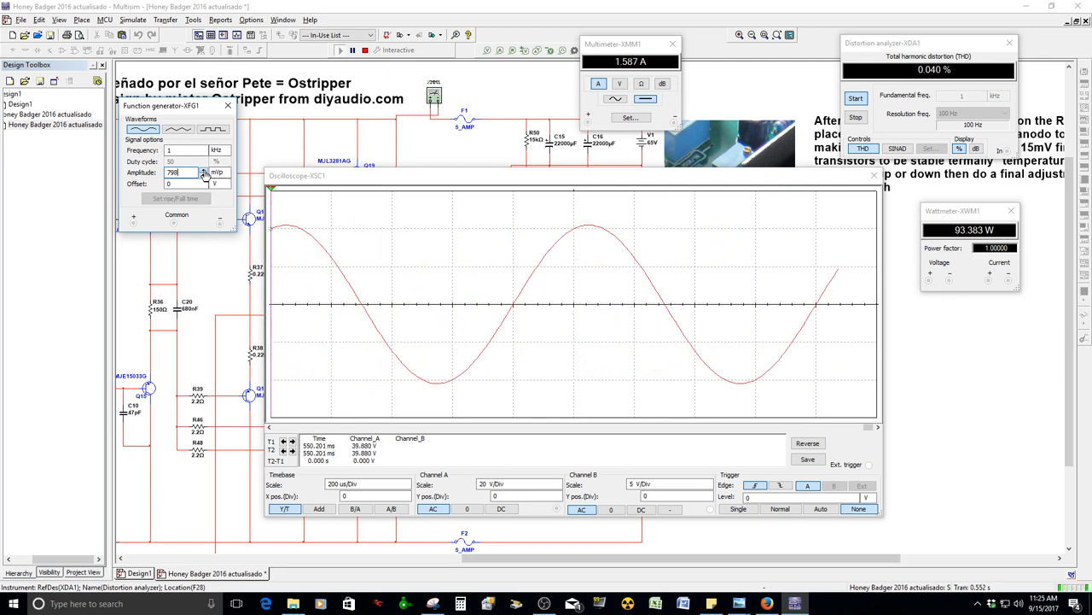
type("800")
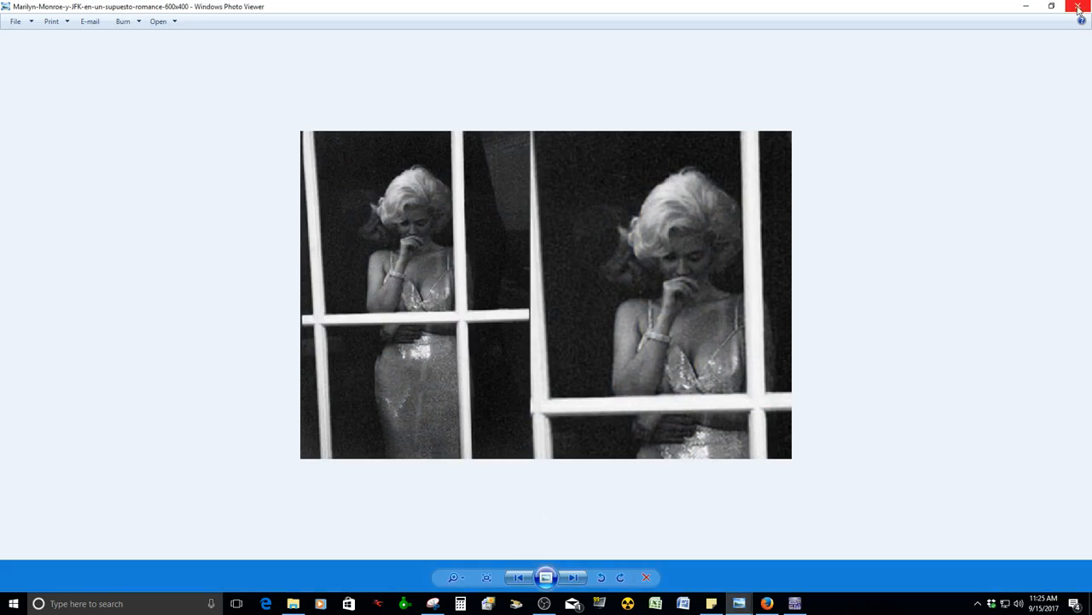
left_click(1079, 6)
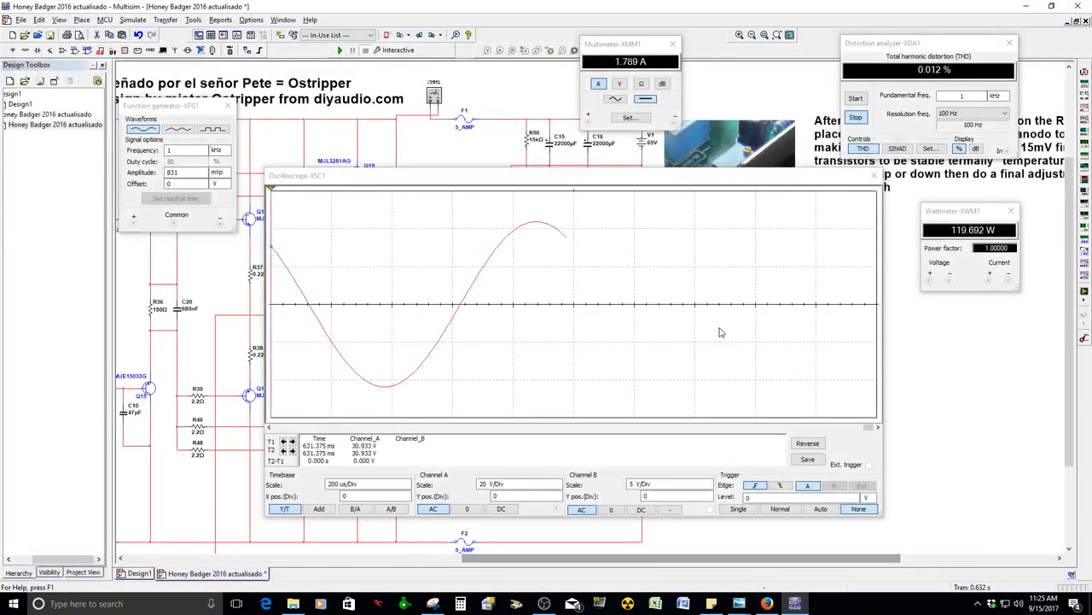
left_click(294, 603)
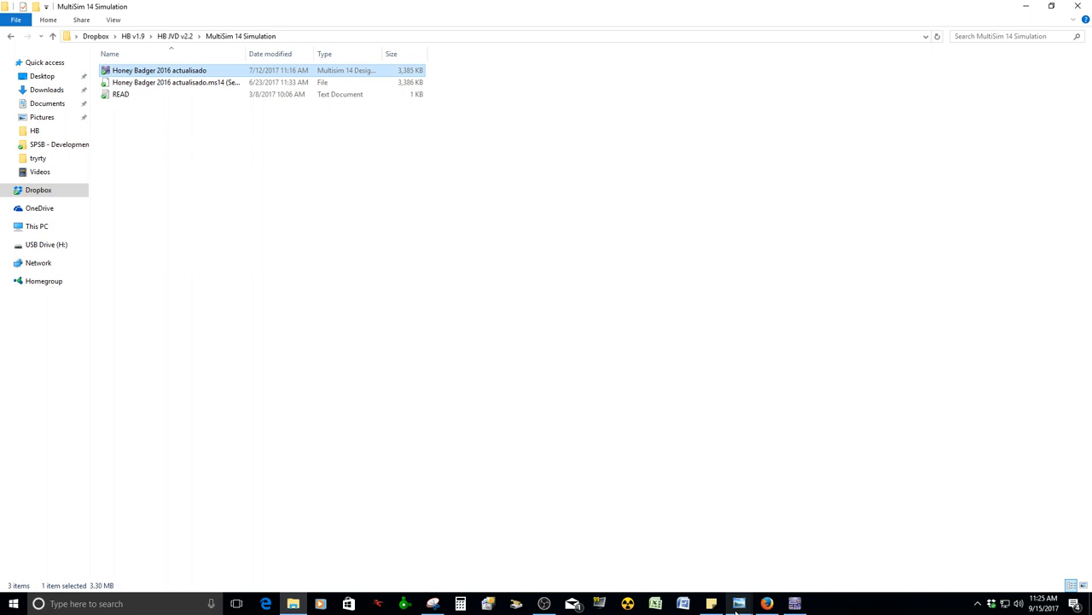
double_click(160, 70)
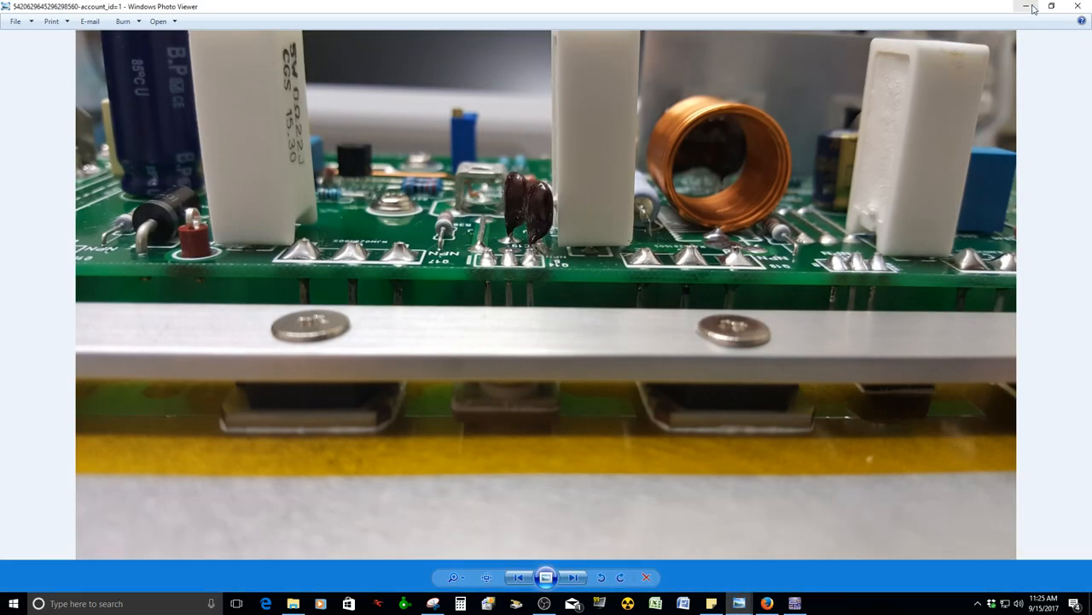
mouse_move(1025, 7)
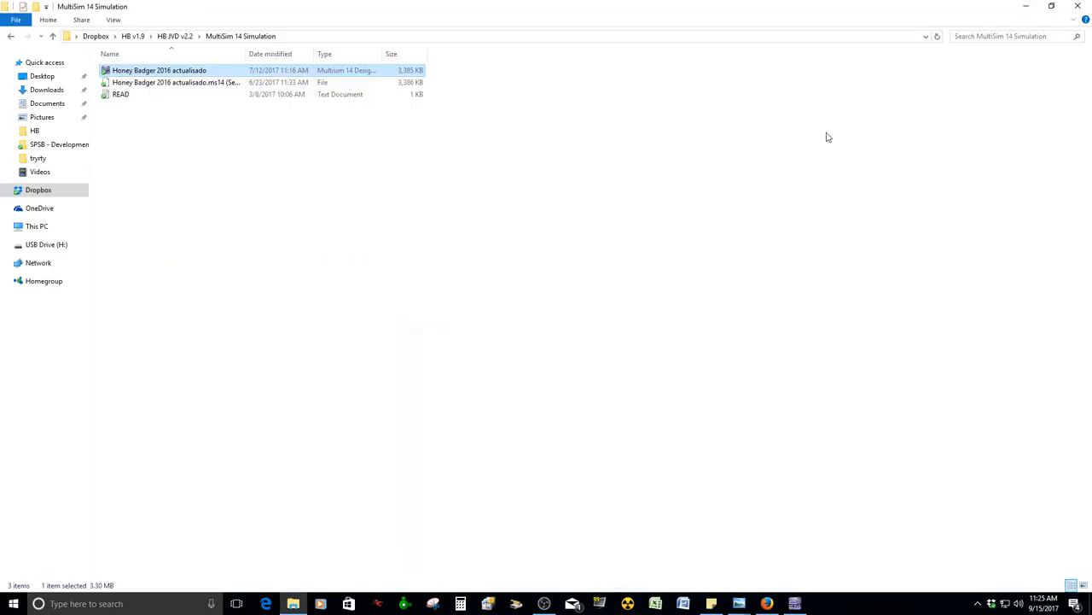
double_click(159, 70)
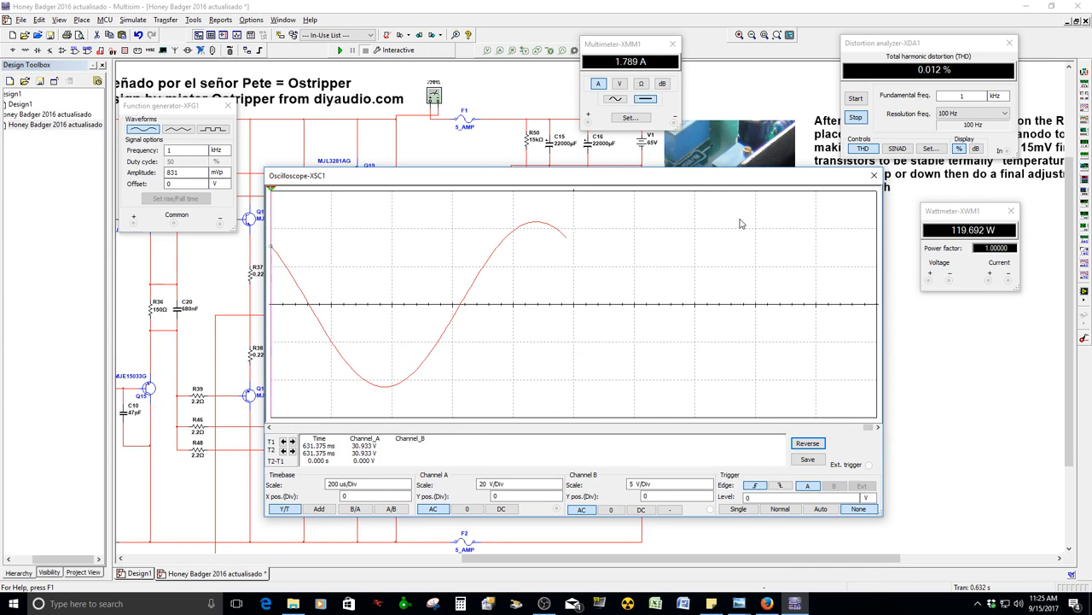
mouse_move(660, 183)
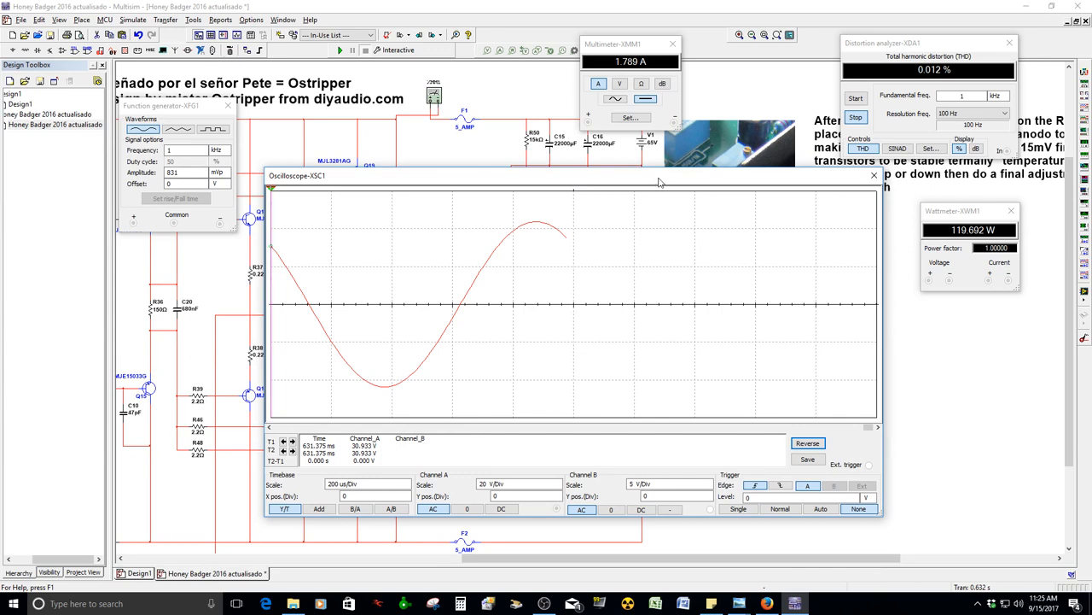
mouse_move(795, 568)
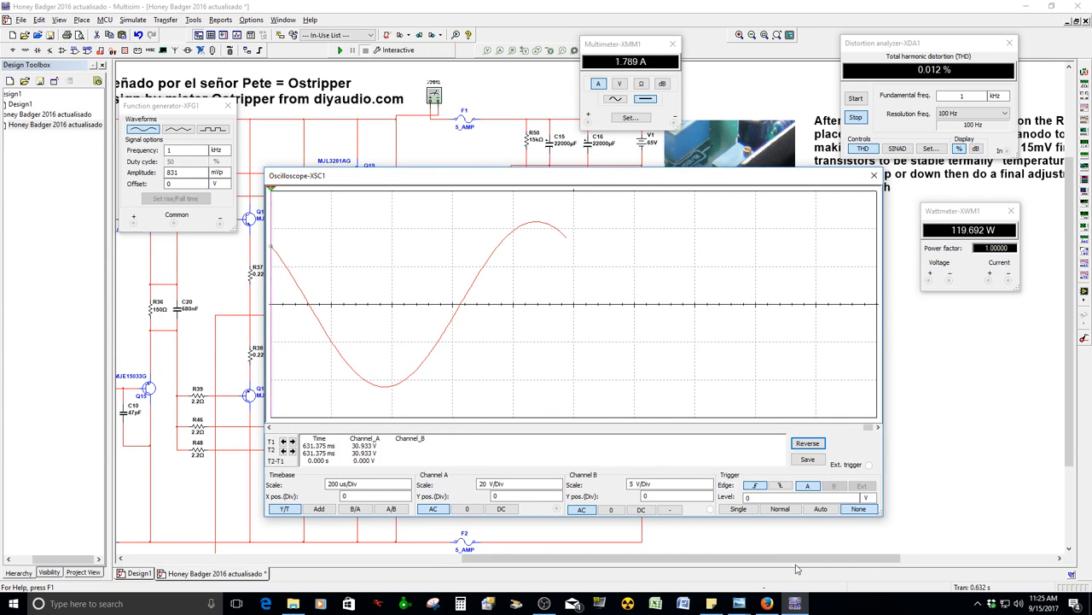